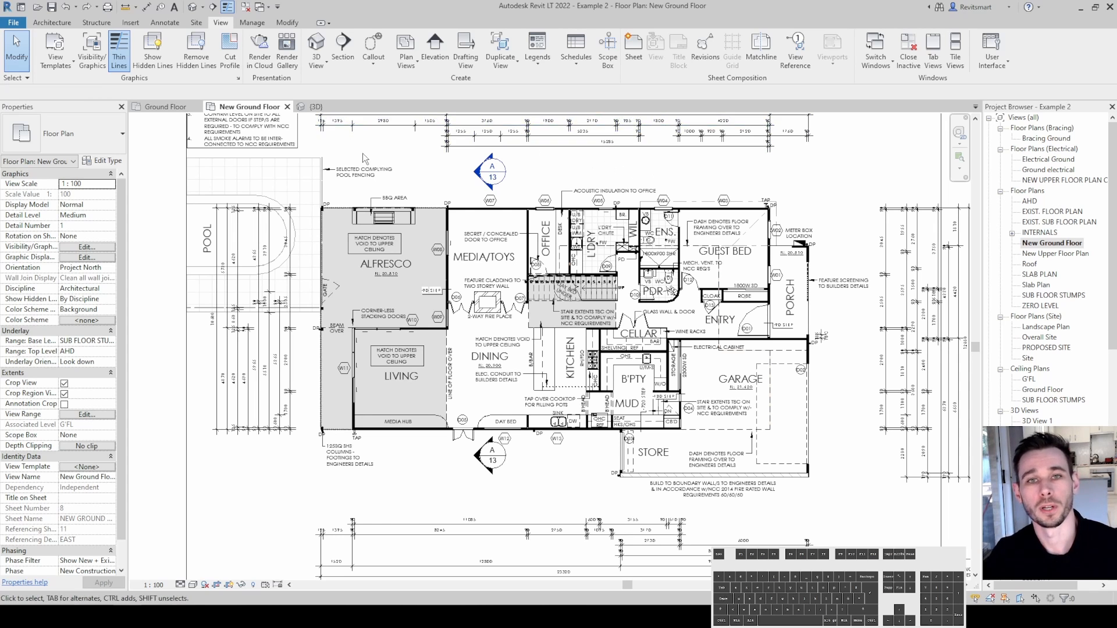
{"action": "mouse_move", "coordinate": [439, 171]}
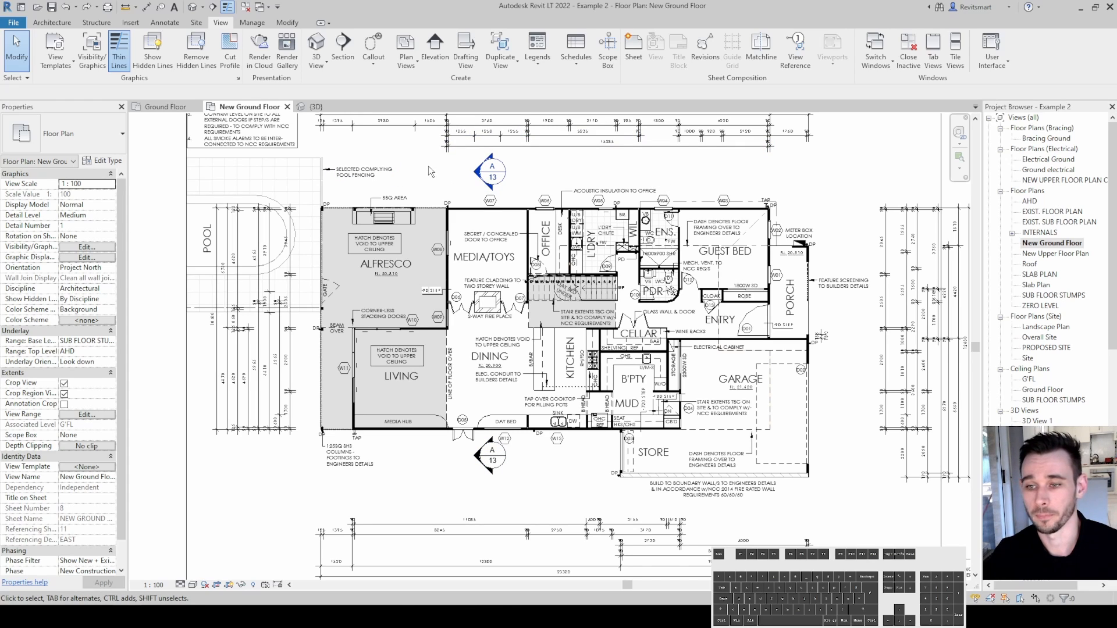
{"action": "mouse_move", "coordinate": [435, 174]}
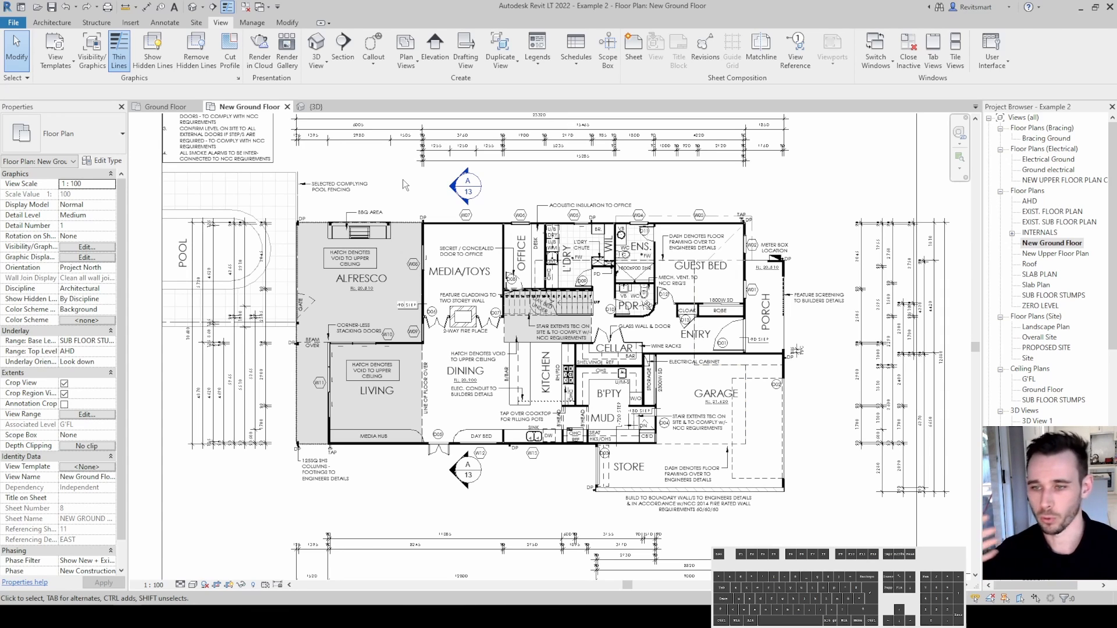
Step: Temporarily hide selected ground floor elements, including the garage walls, via Temporary Hide/Isolate
{"action": "left_click", "coordinate": [244, 585]}
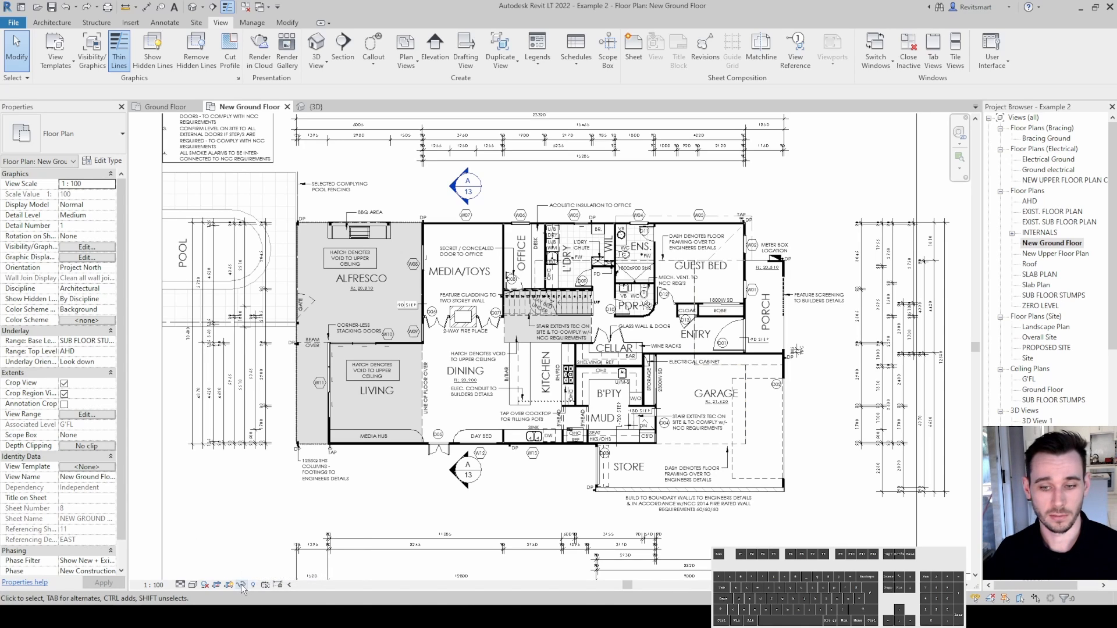
{"action": "mouse_move", "coordinate": [242, 584]}
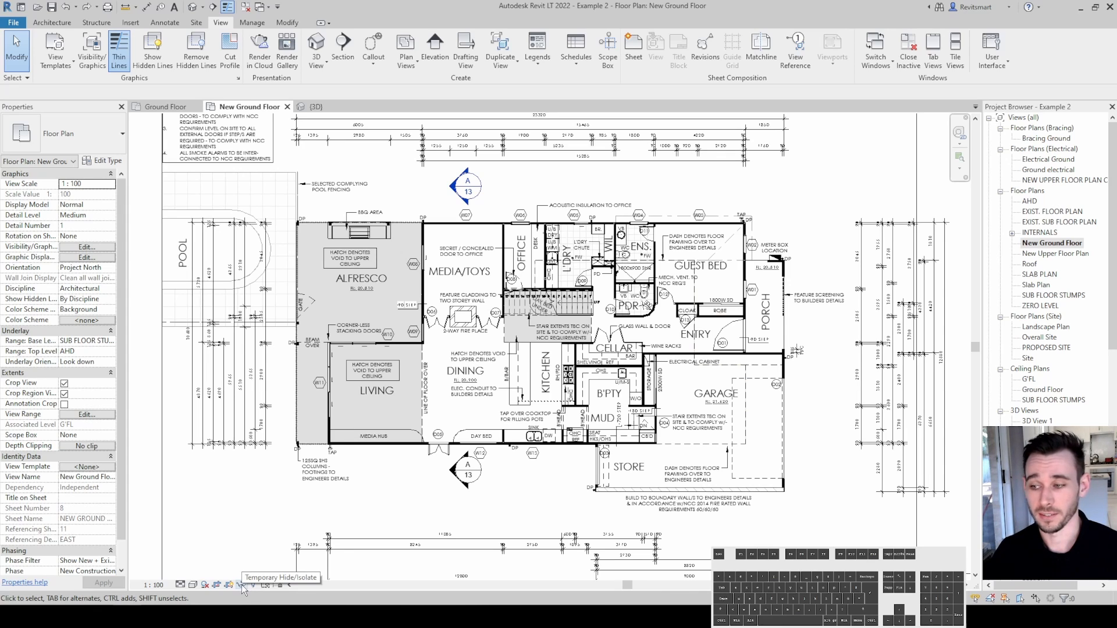
{"action": "left_click", "coordinate": [243, 585]}
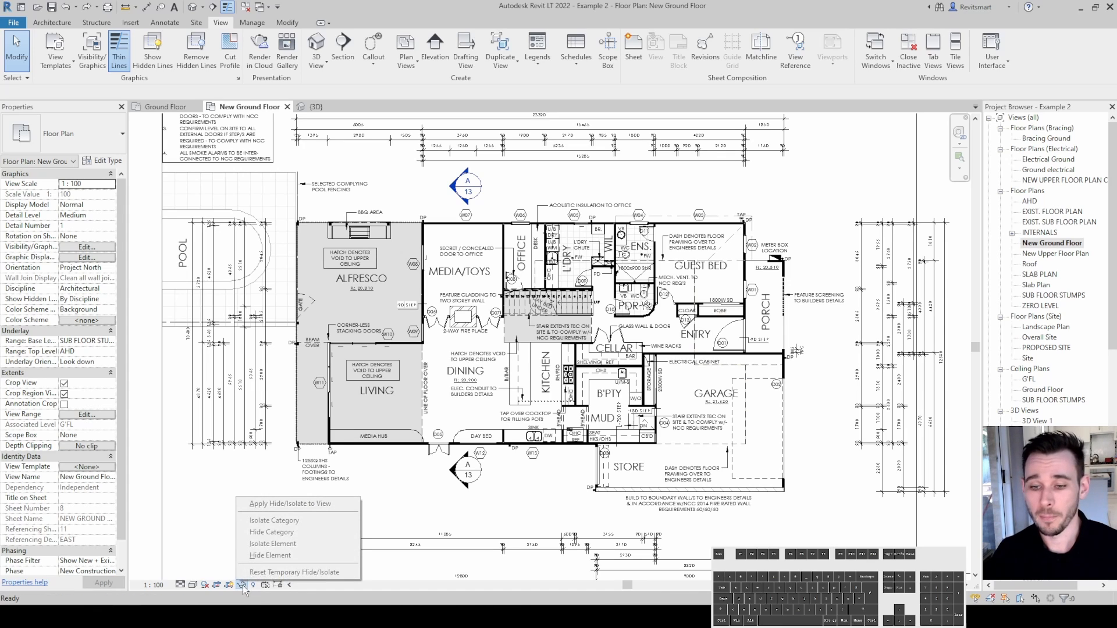
{"action": "mouse_move", "coordinate": [293, 573]}
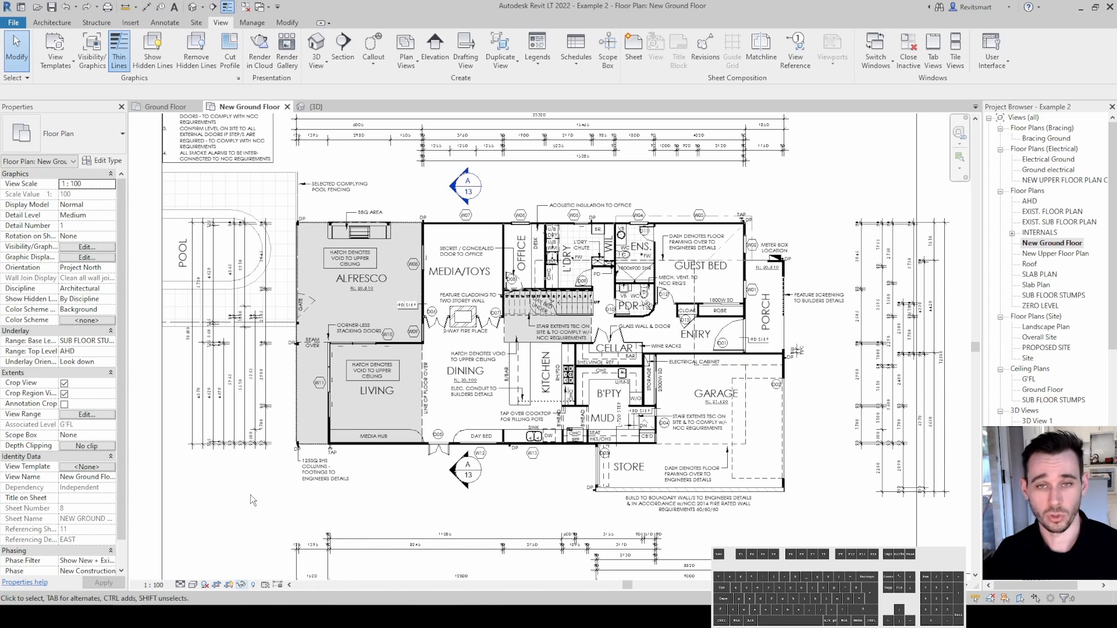
{"action": "left_click", "coordinate": [240, 584]}
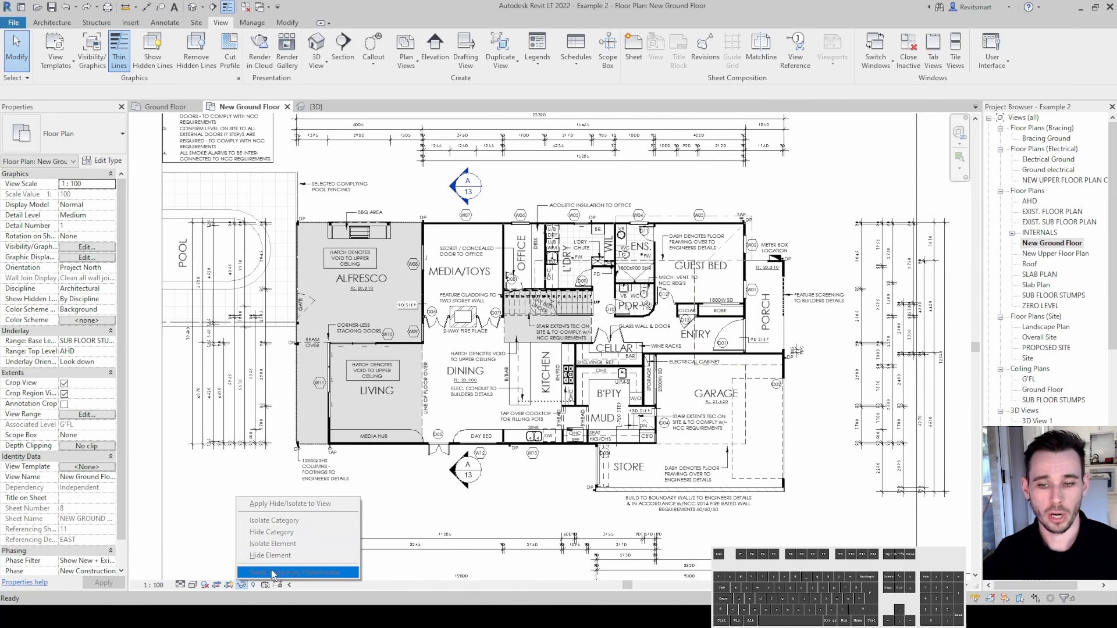
{"action": "mouse_move", "coordinate": [299, 531]}
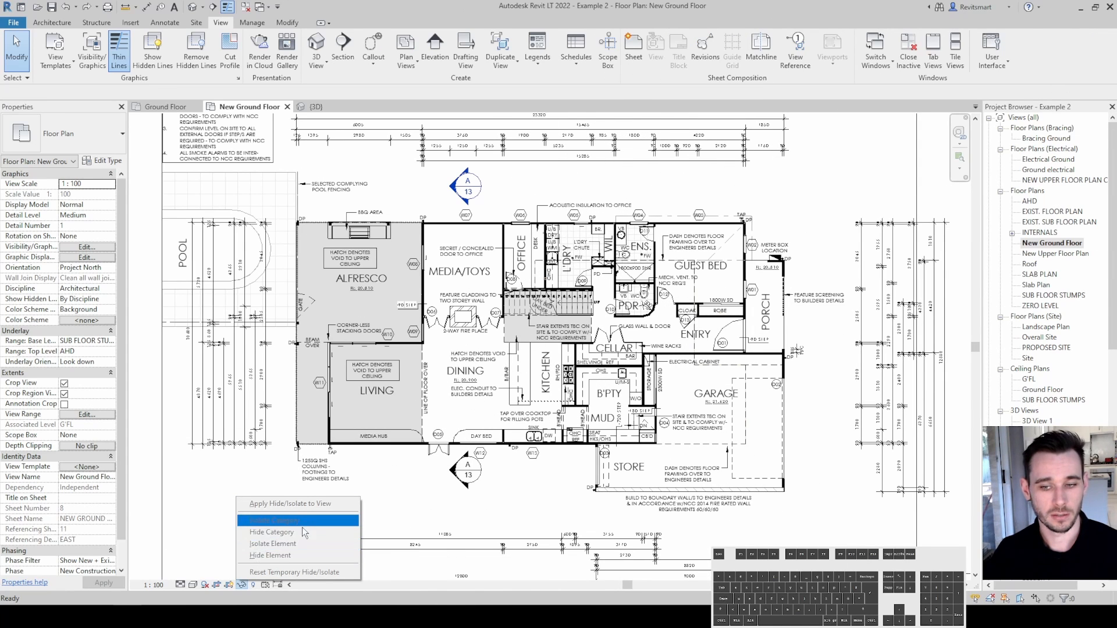
{"action": "mouse_move", "coordinate": [283, 520]}
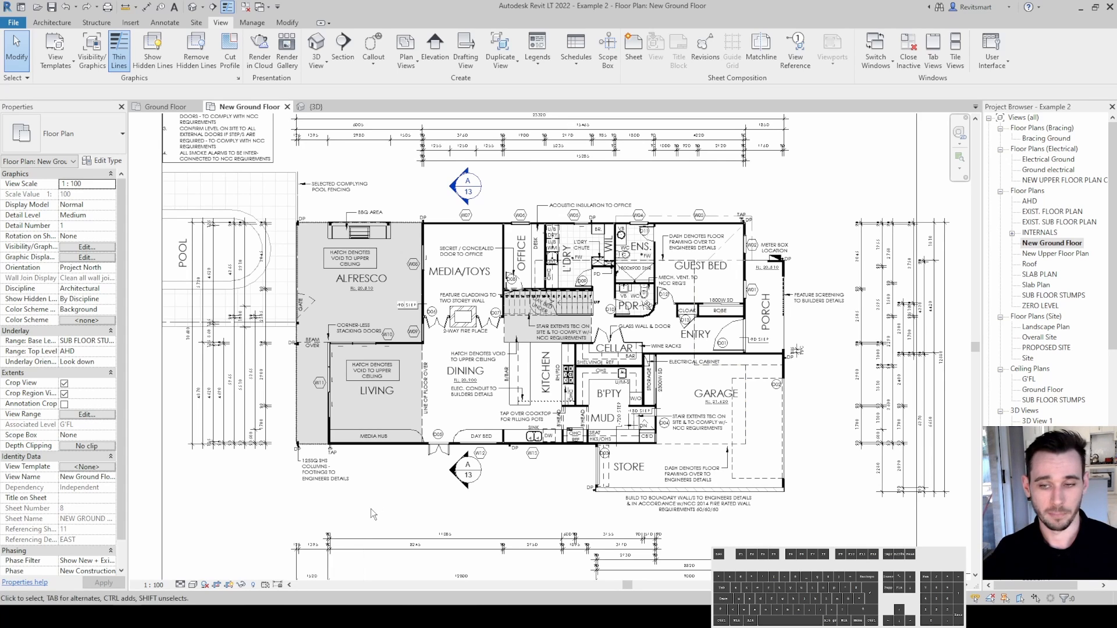
{"action": "mouse_move", "coordinate": [336, 474]}
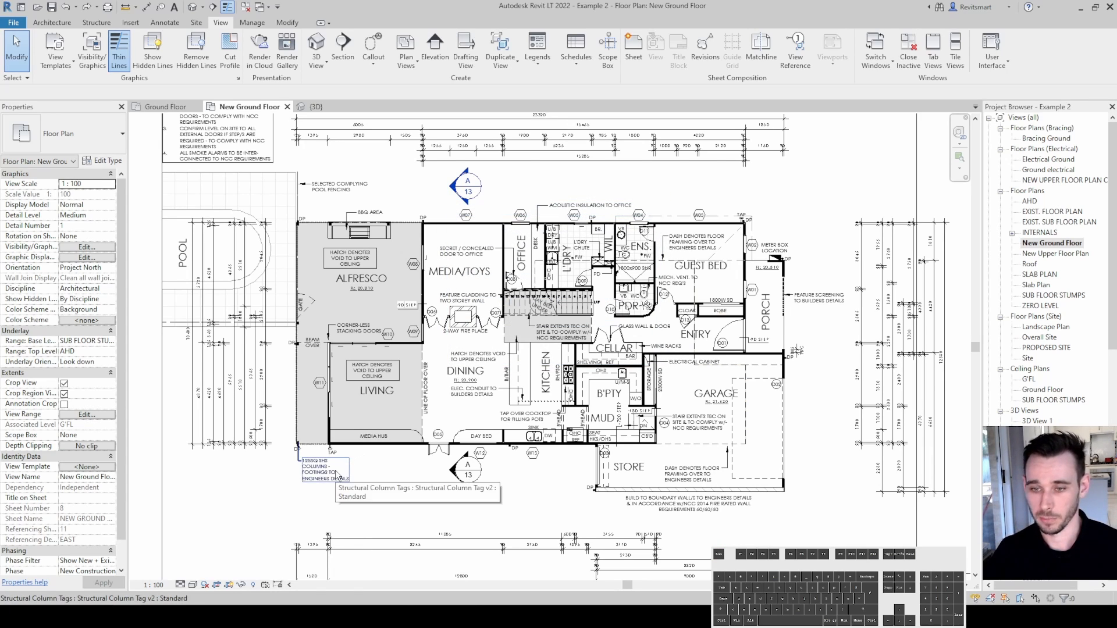
Step: Hide the structural column tag below the living room, then reselect it to check the annotations
{"action": "left_click", "coordinate": [324, 470]}
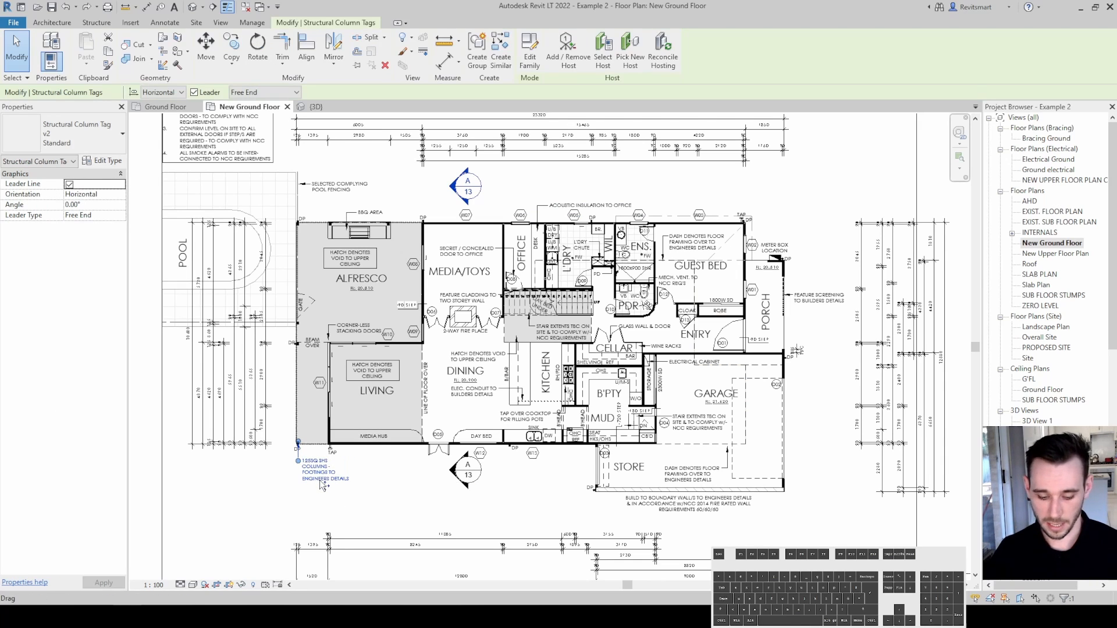
{"action": "left_click", "coordinate": [221, 23]}
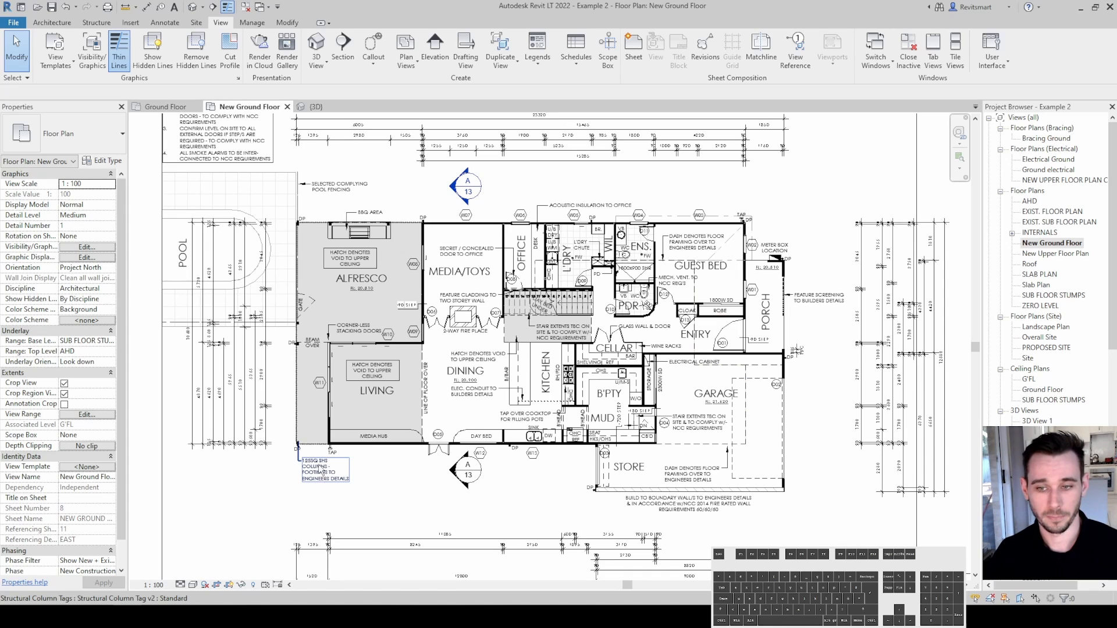
{"action": "left_click", "coordinate": [325, 468]}
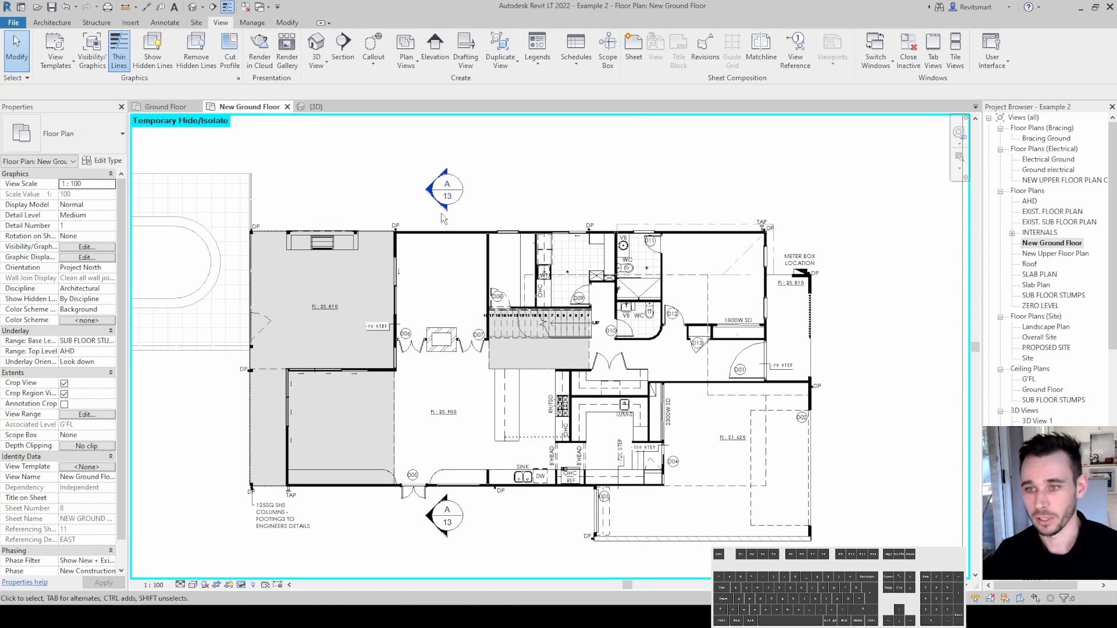
{"action": "mouse_move", "coordinate": [470, 212]}
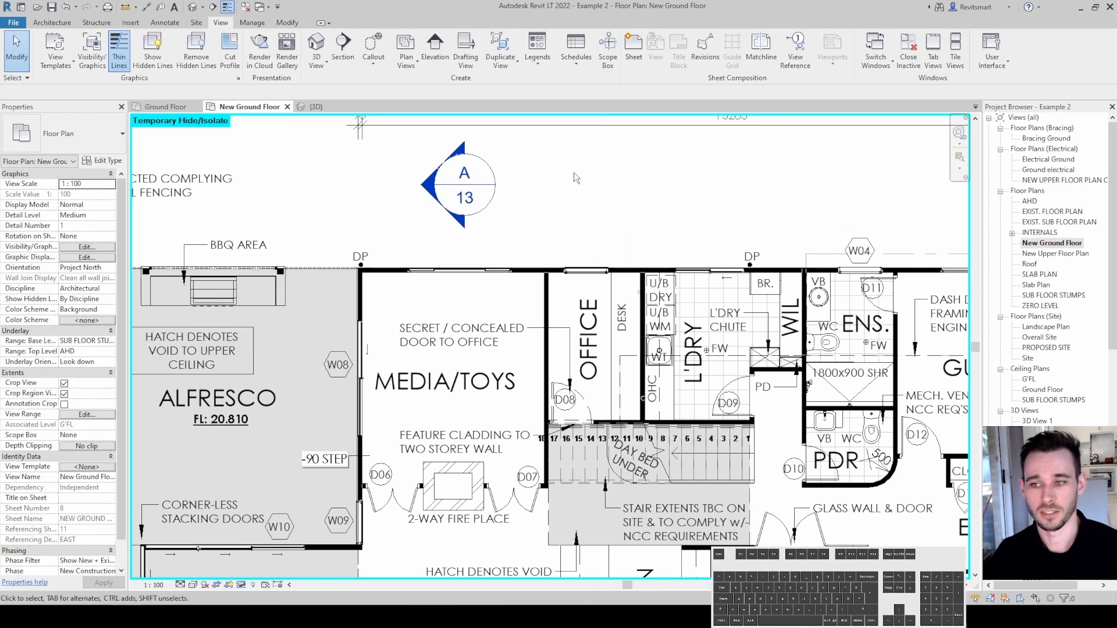
{"action": "mouse_move", "coordinate": [242, 128]}
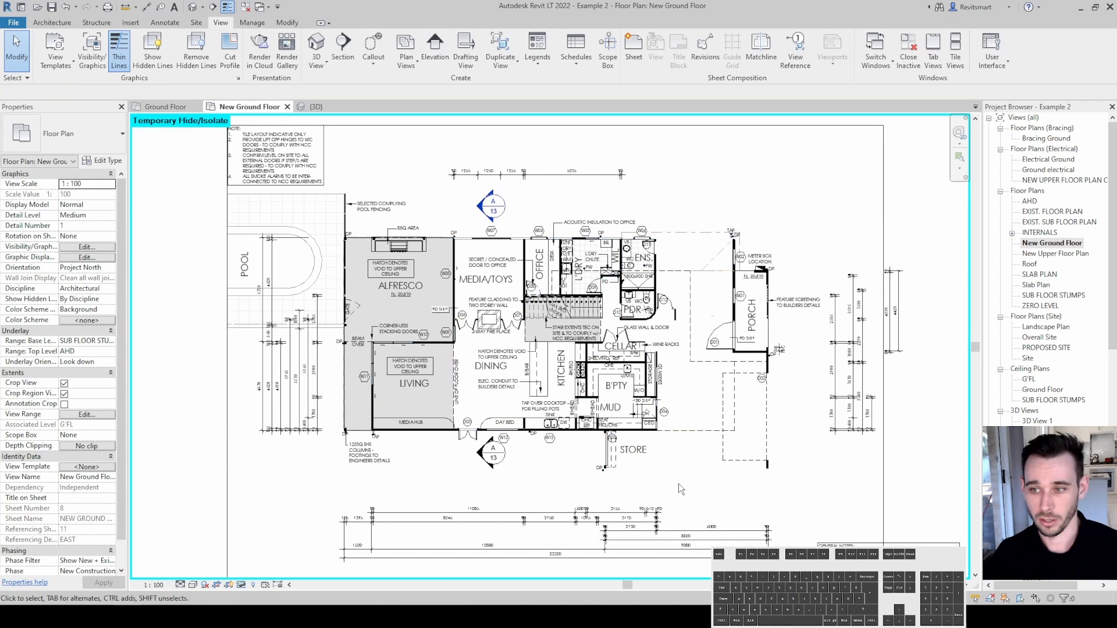
Step: Apply the temporary hide/isolate to the view so the garage walls stay hidden permanently
{"action": "left_click", "coordinate": [278, 157]}
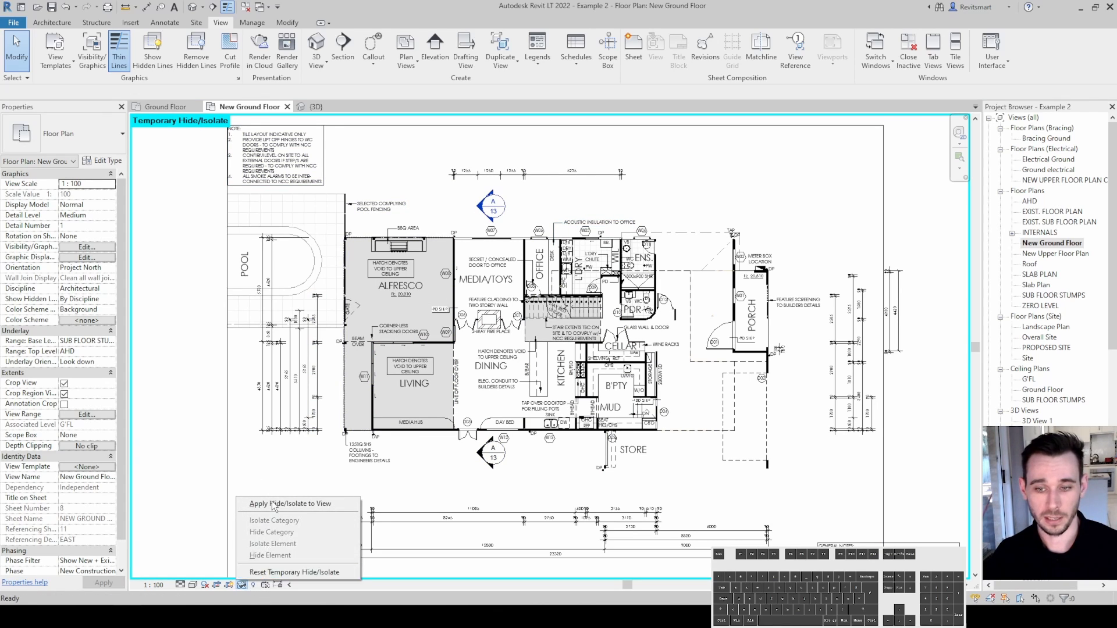
{"action": "mouse_move", "coordinate": [289, 504]}
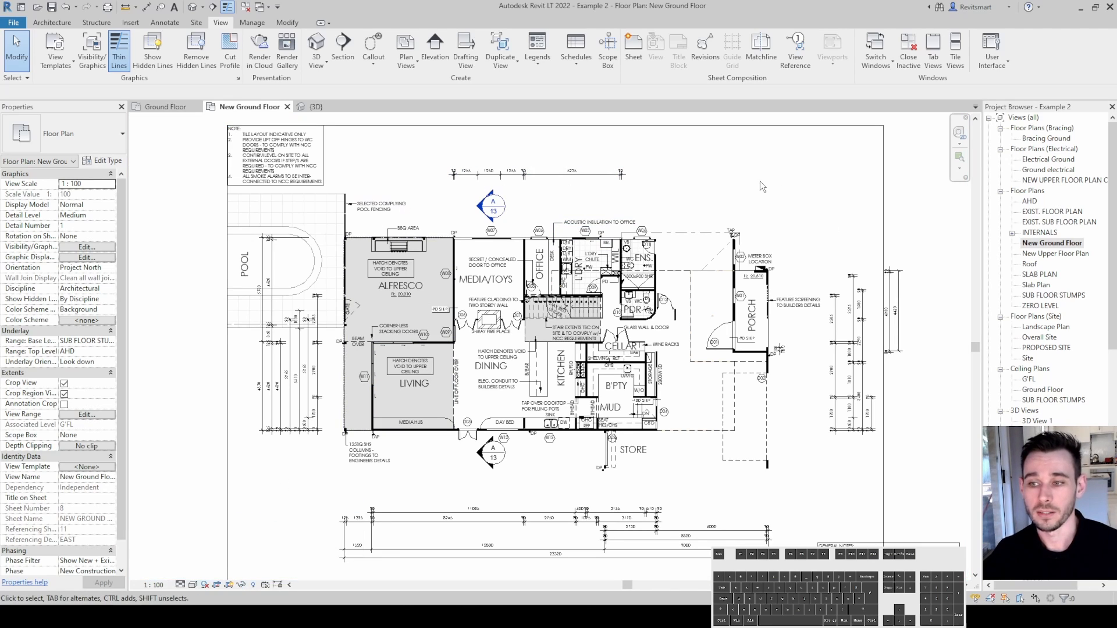
{"action": "mouse_move", "coordinate": [125, 119]}
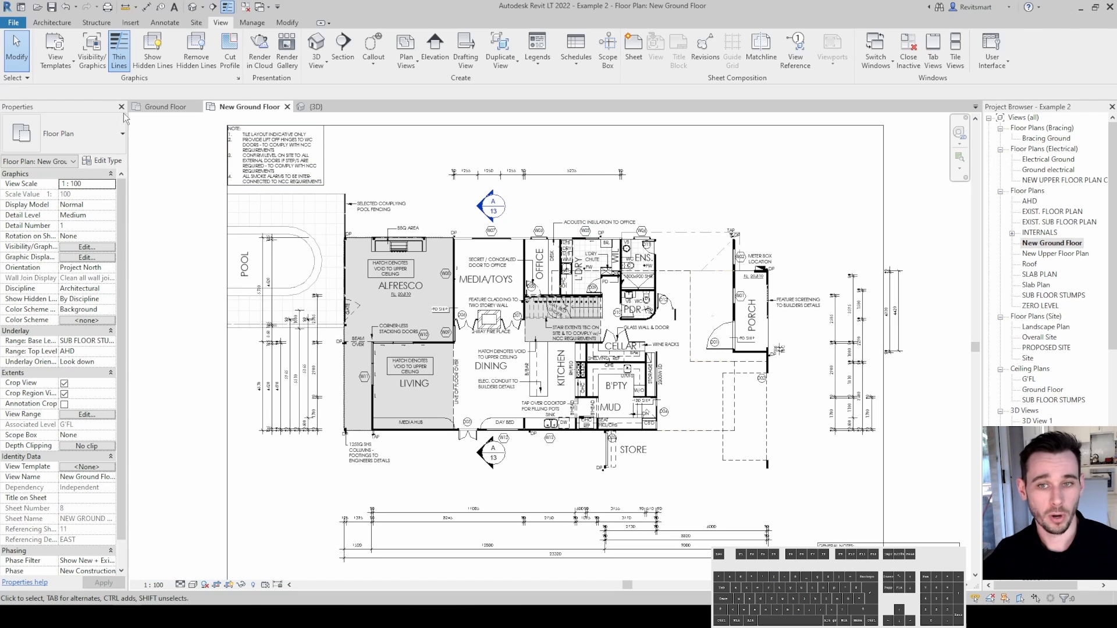
{"action": "mouse_move", "coordinate": [701, 176]}
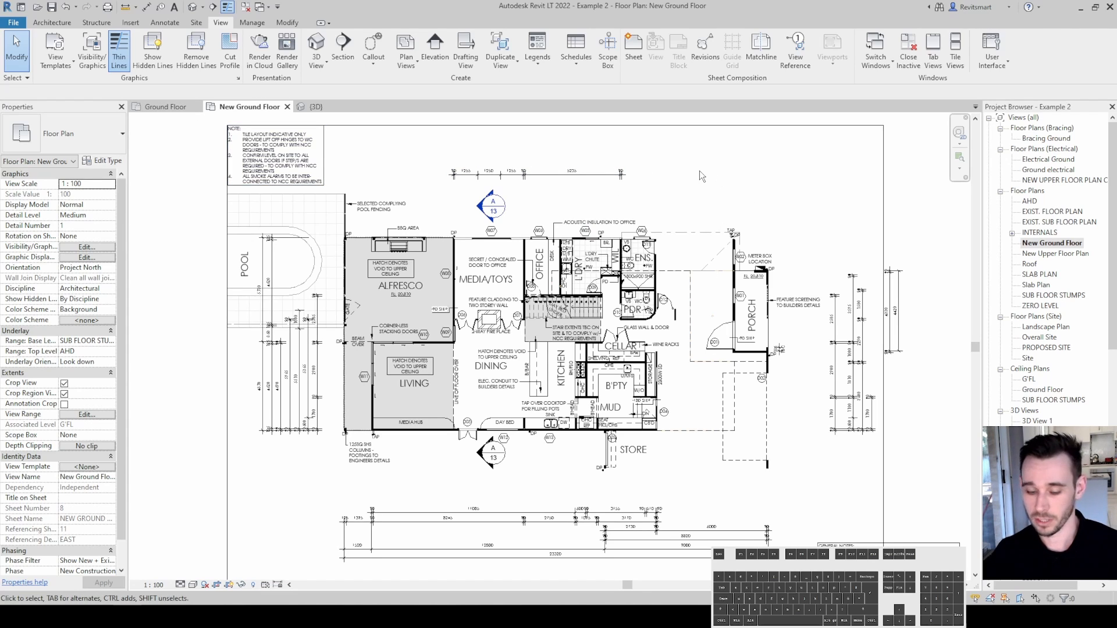
{"action": "mouse_move", "coordinate": [707, 175]}
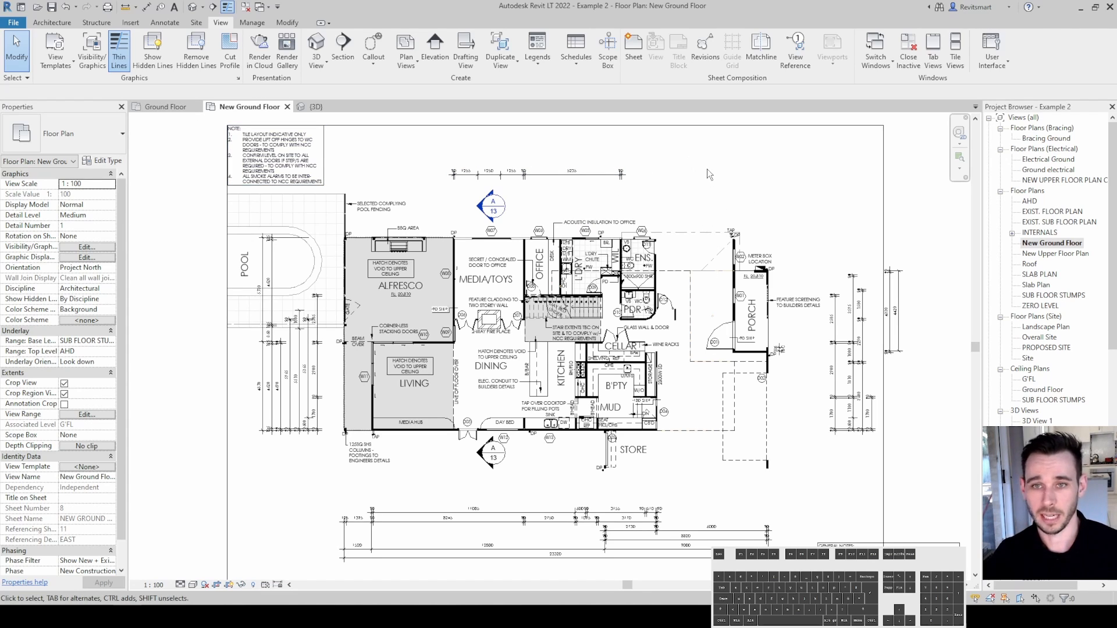
{"action": "mouse_move", "coordinate": [709, 188]}
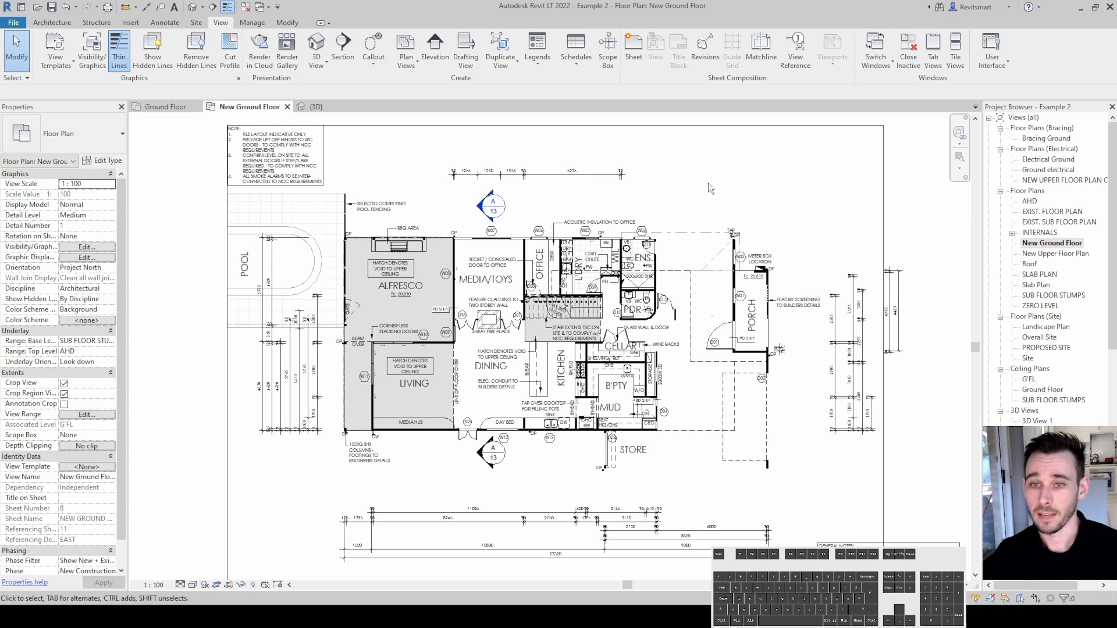
{"action": "mouse_move", "coordinate": [741, 215]}
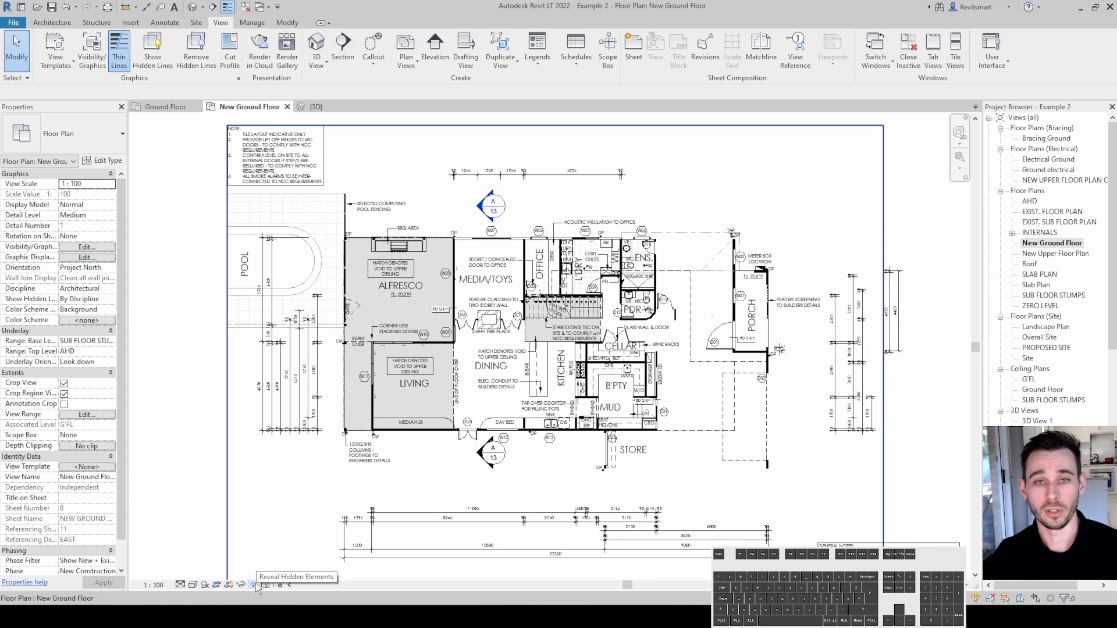
Step: Reveal hidden elements so the permanently hidden garage-area elements show highlighted in the plan
{"action": "left_click", "coordinate": [254, 584]}
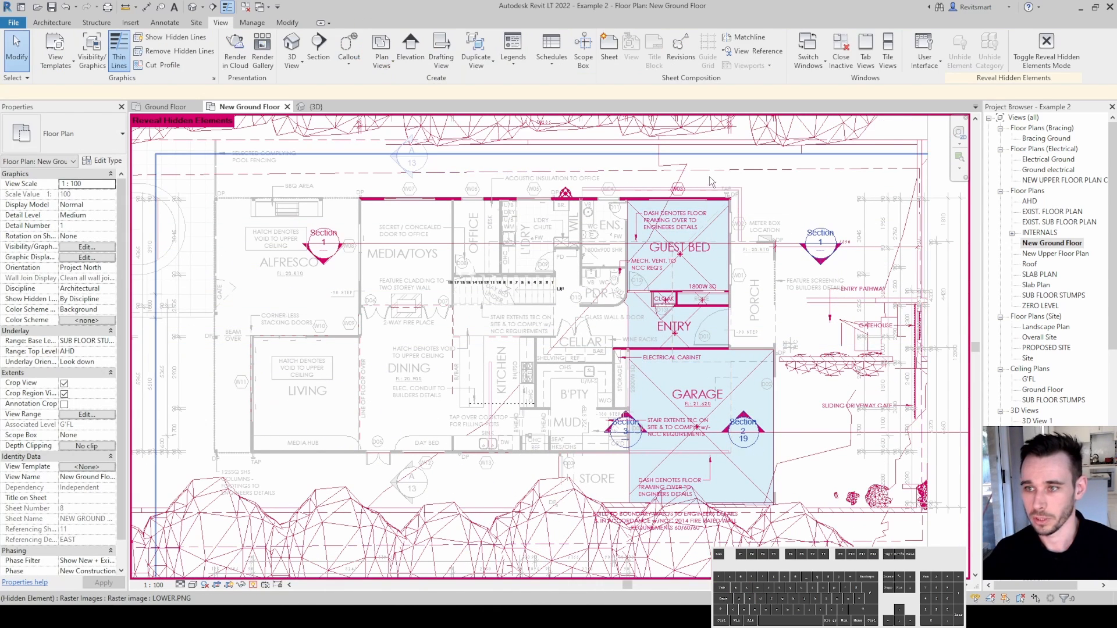
{"action": "mouse_move", "coordinate": [715, 157]}
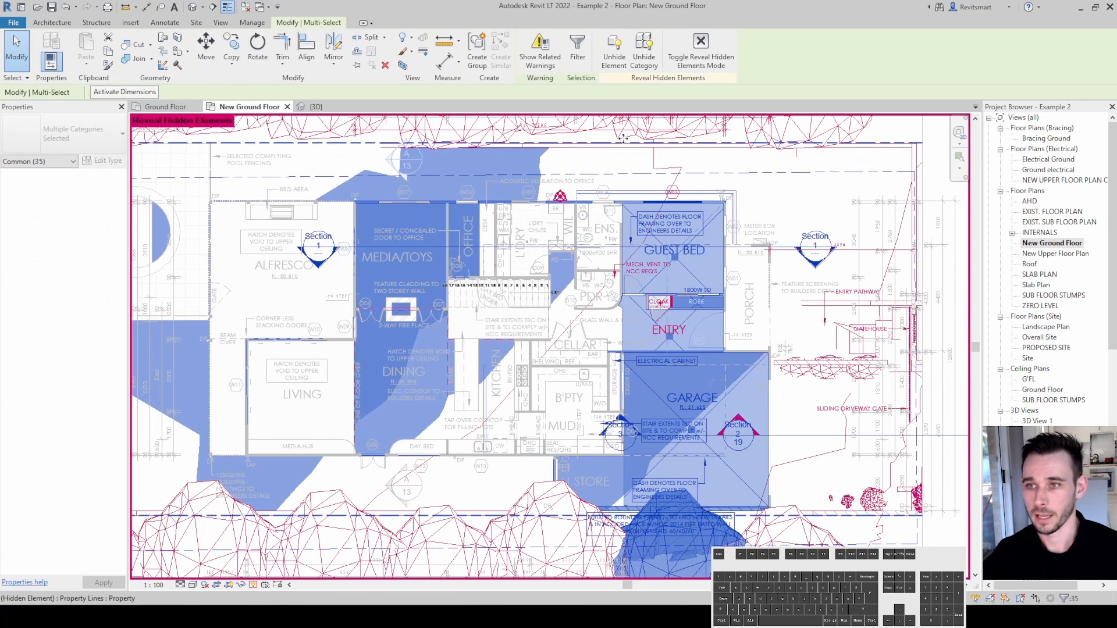
{"action": "mouse_move", "coordinate": [643, 48]}
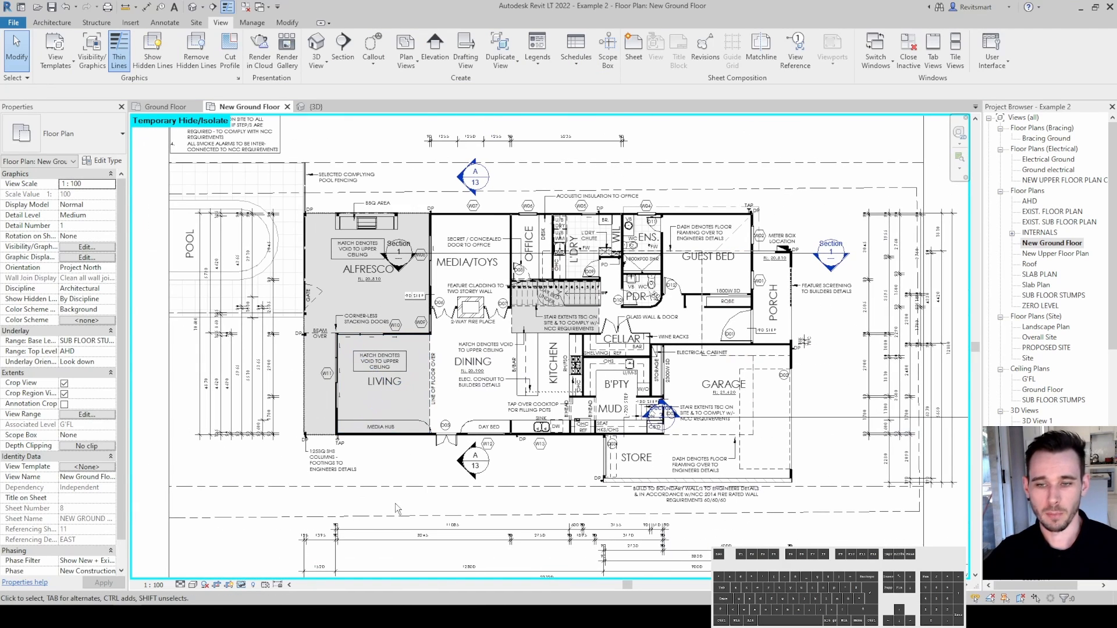
Step: Reset Temporary Hide/Isolate from the column tag below the living room and zoom in on its footing
{"action": "left_click", "coordinate": [321, 334]}
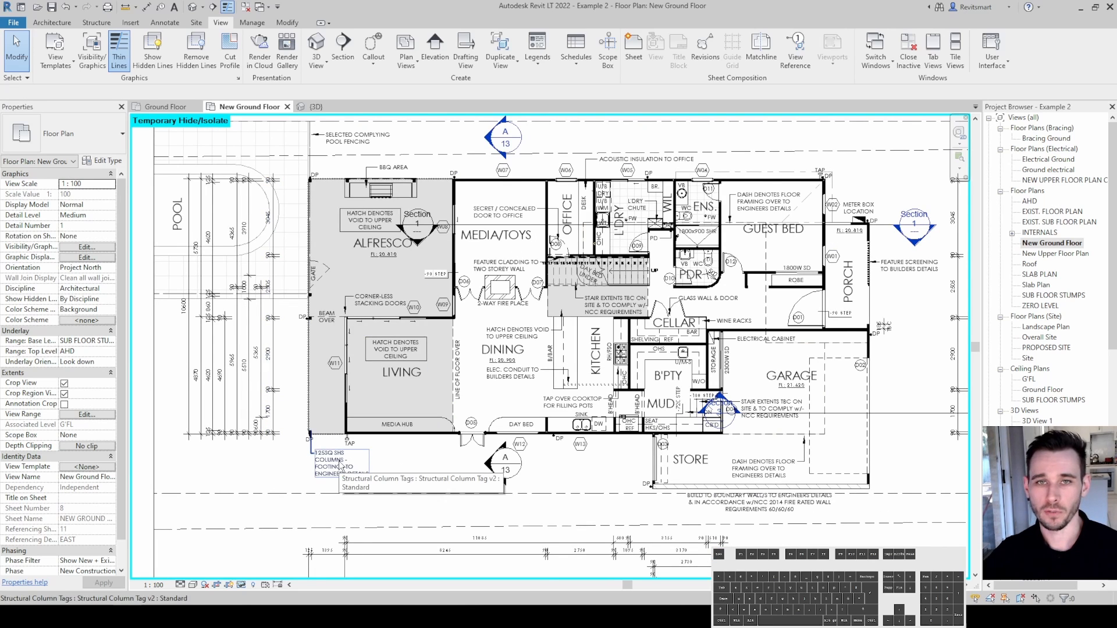
{"action": "mouse_move", "coordinate": [434, 476]}
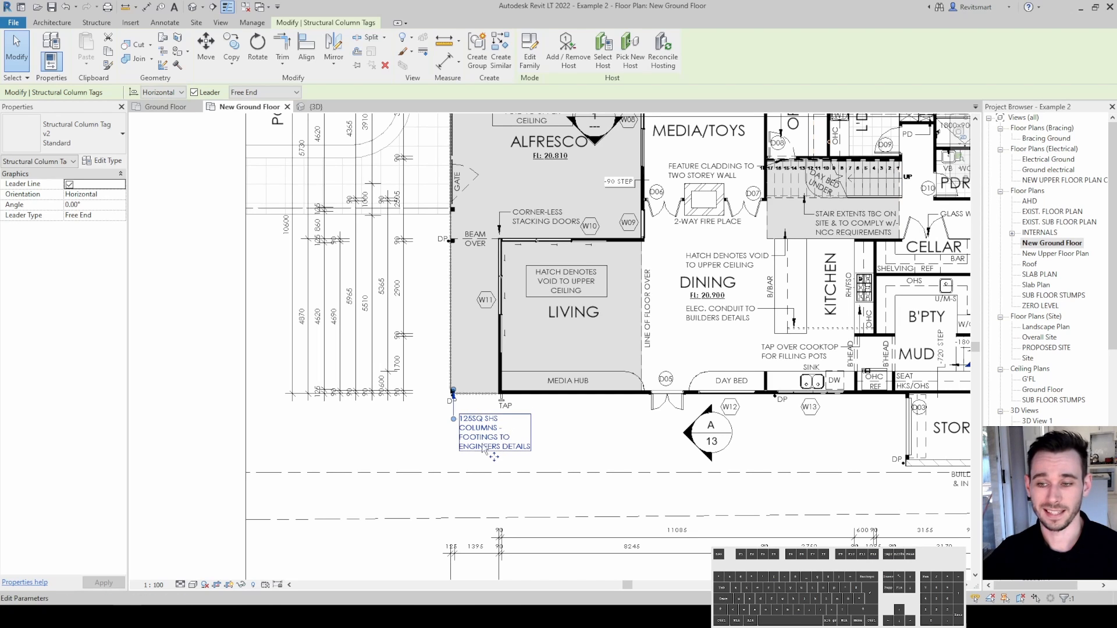
{"action": "left_click", "coordinate": [494, 433]}
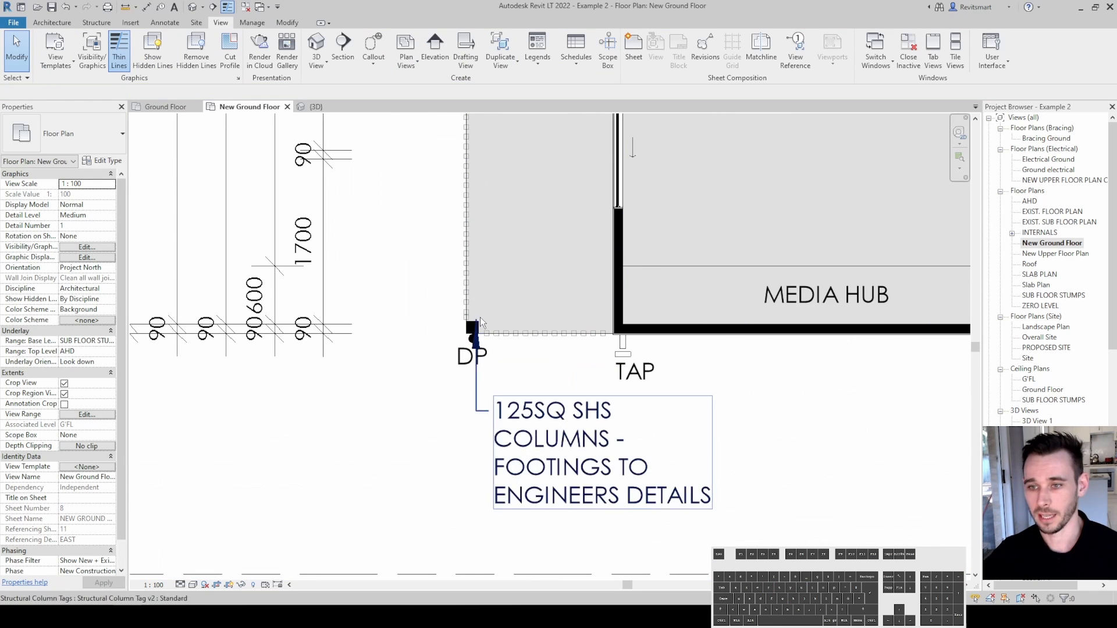
{"action": "left_click", "coordinate": [483, 345]}
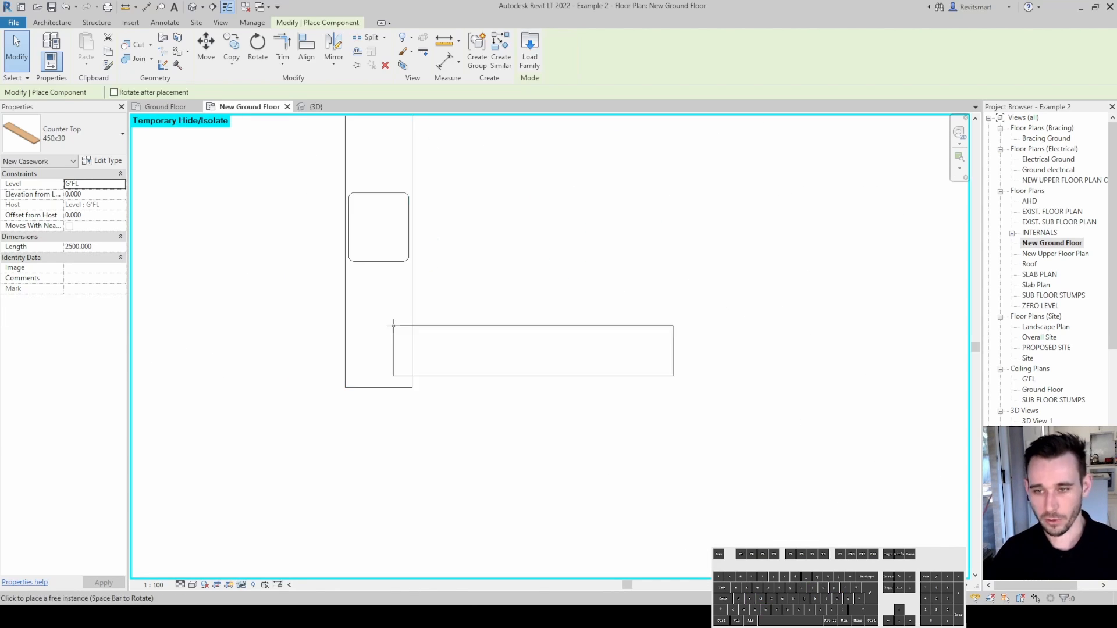
Step: Place an Artisan 405 Round Above Counter basin in the laundry, found by searching 'round'
{"action": "left_click", "coordinate": [64, 134]}
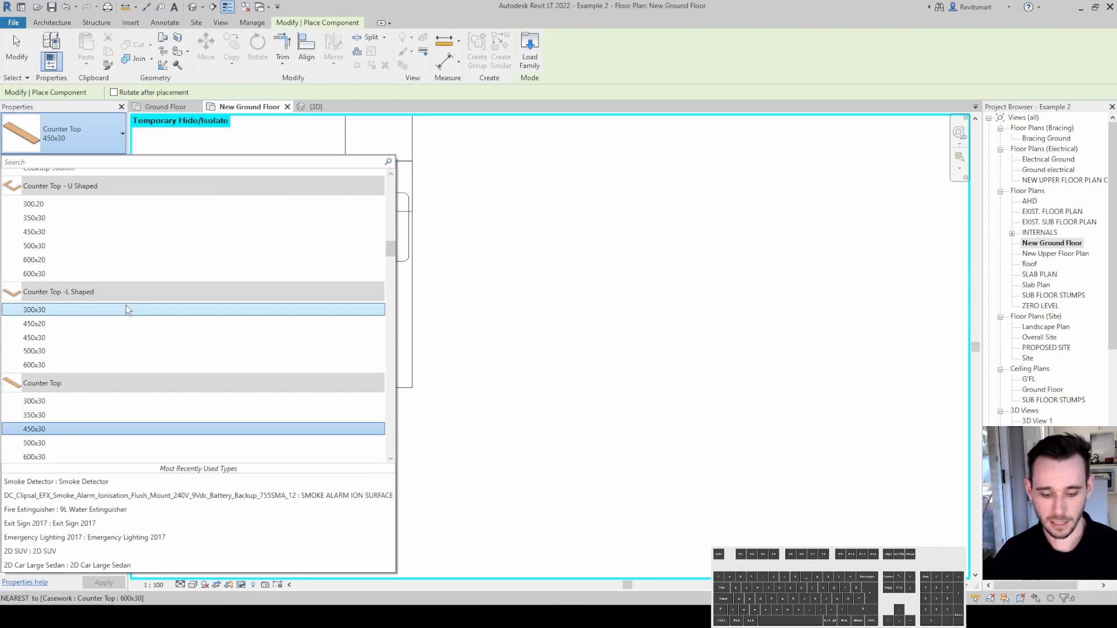
{"action": "type", "text": "round"}
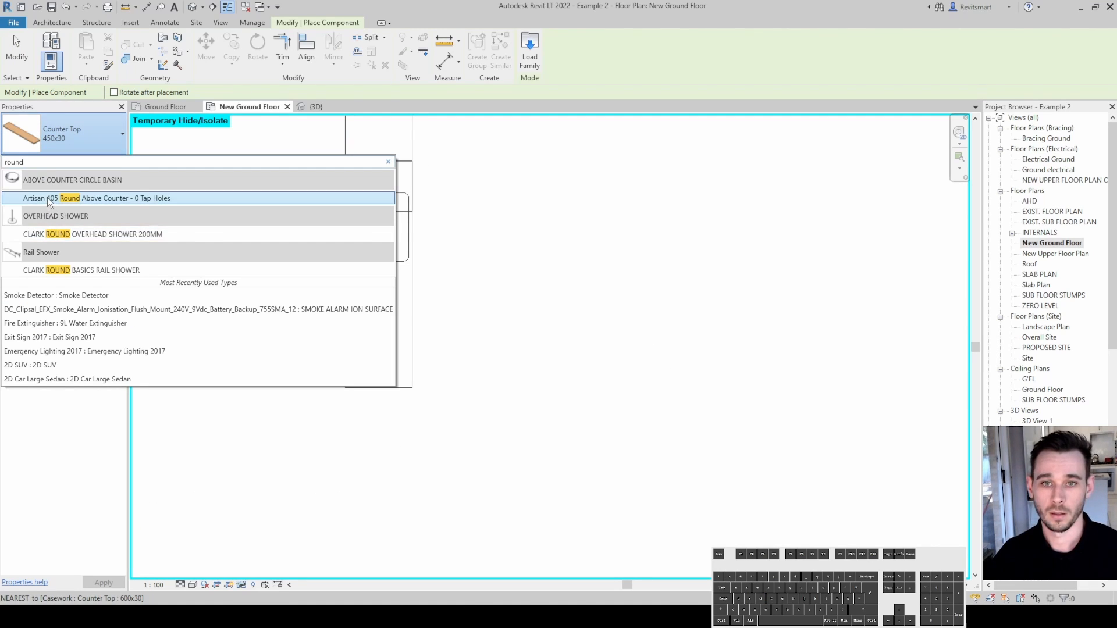
{"action": "left_click", "coordinate": [98, 198]}
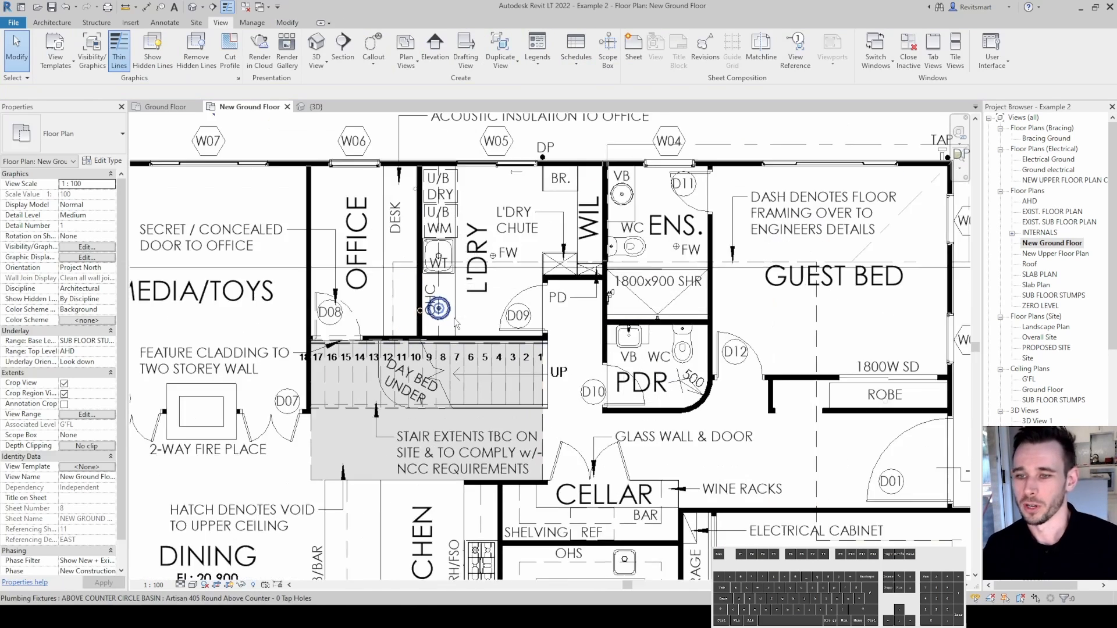
{"action": "left_click", "coordinate": [439, 306]}
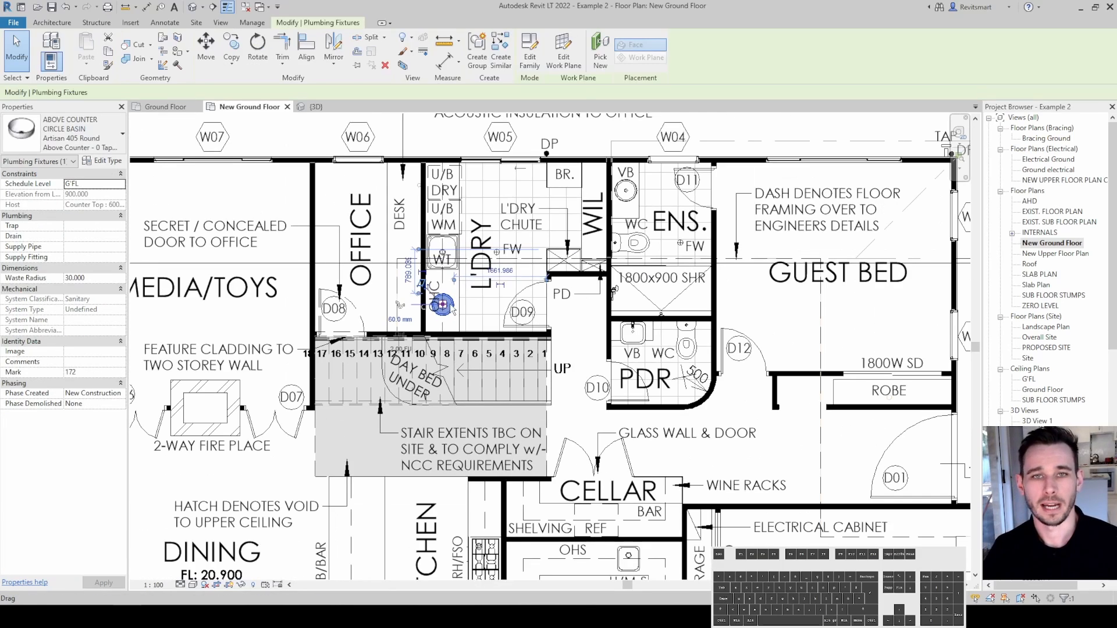
{"action": "left_click", "coordinate": [221, 22]}
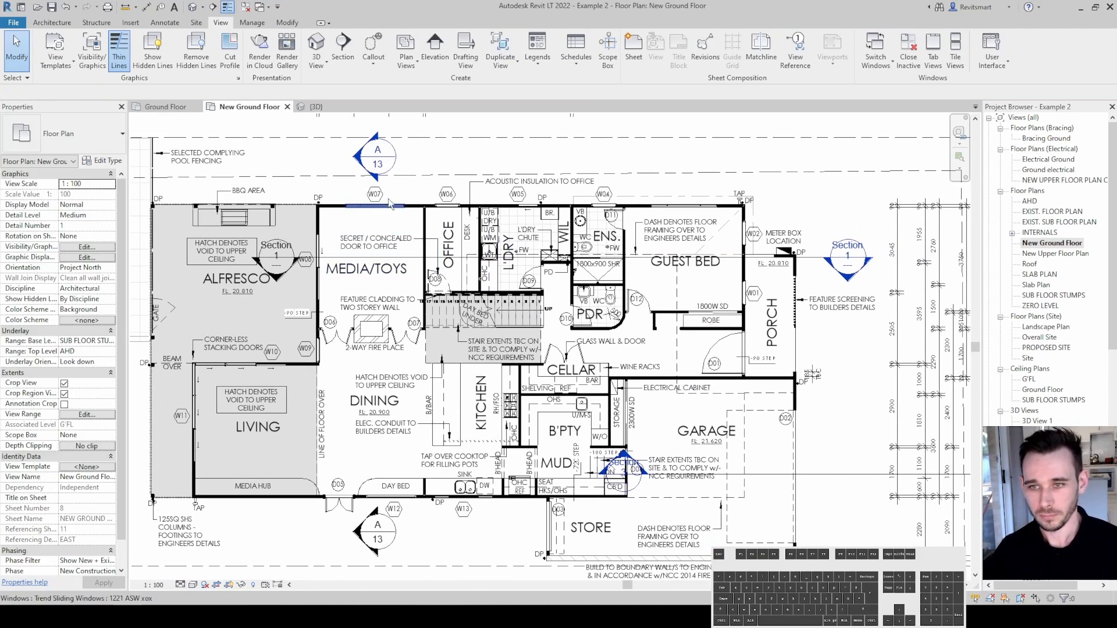
{"action": "left_click", "coordinate": [375, 193]}
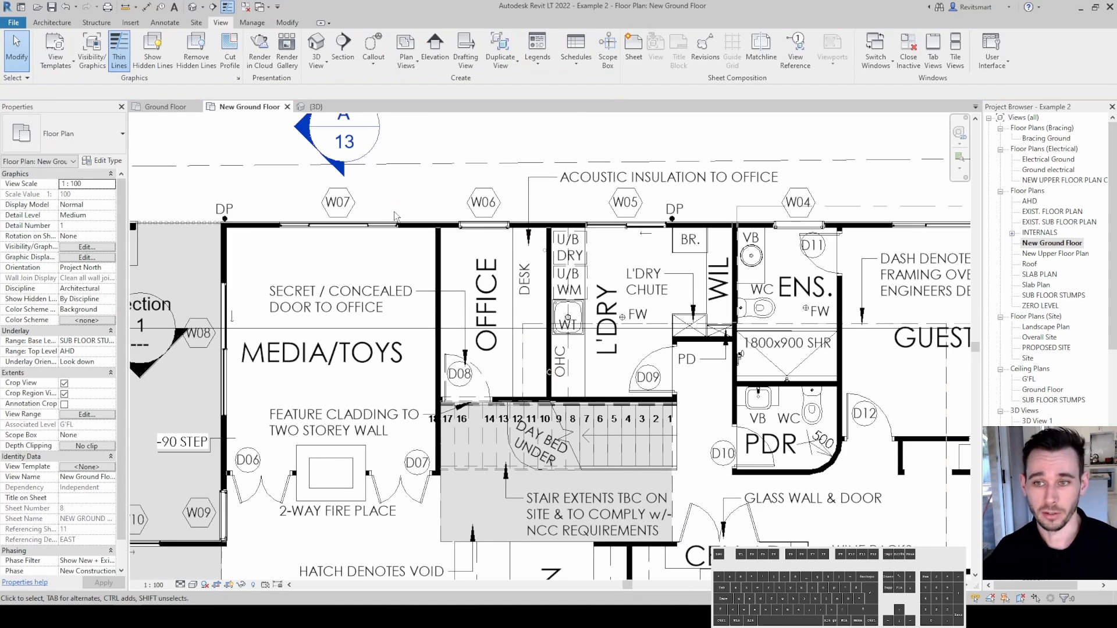
{"action": "left_click", "coordinate": [338, 206]}
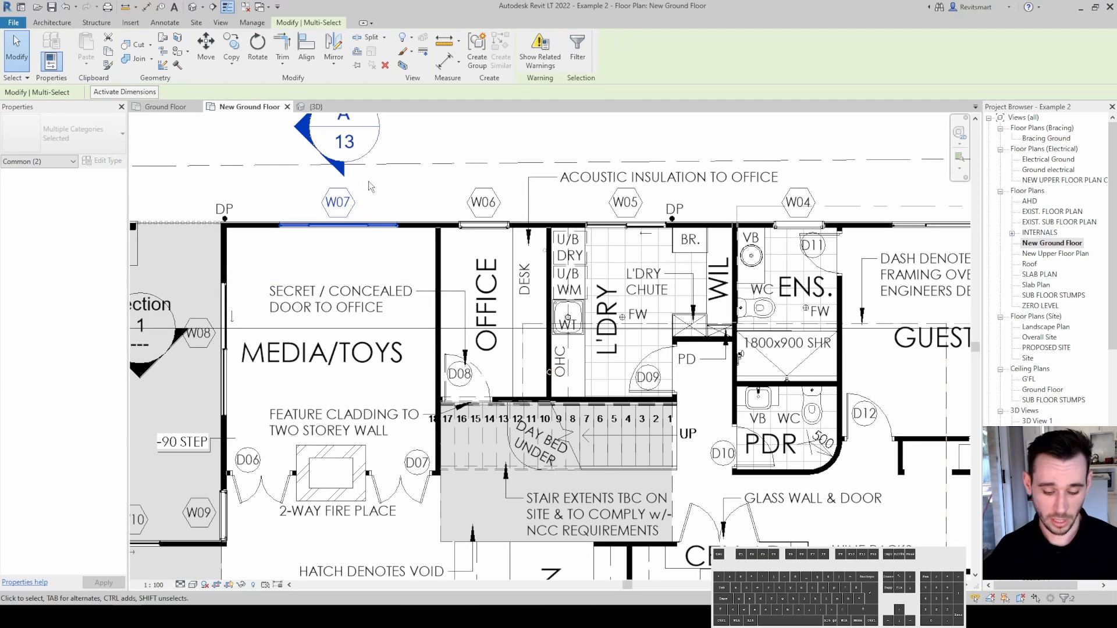
{"action": "left_click", "coordinate": [39, 161]}
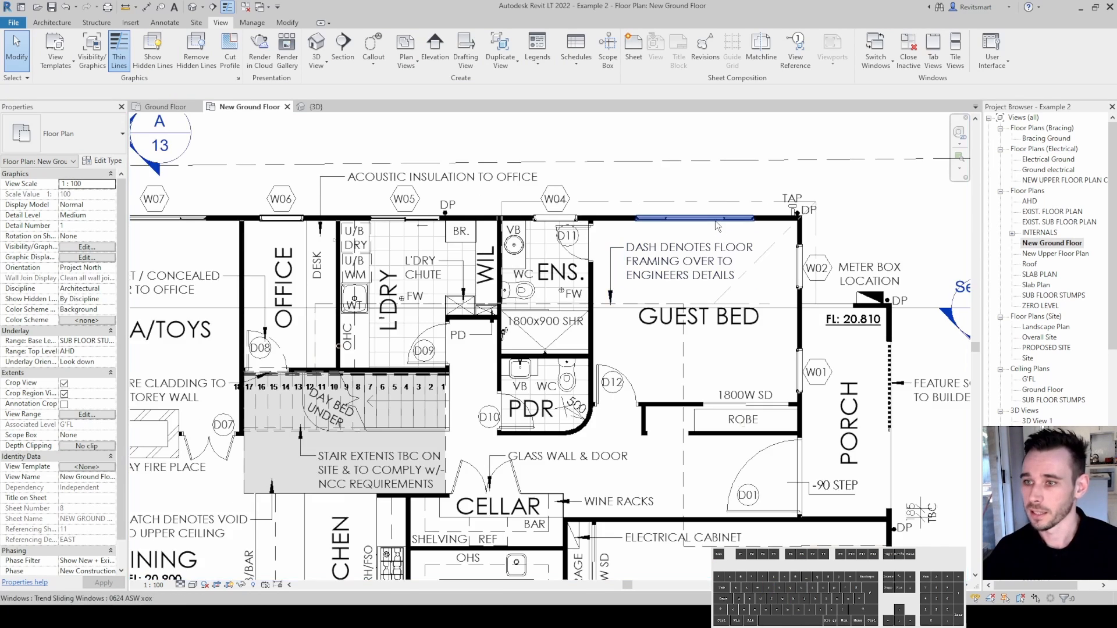
{"action": "left_click", "coordinate": [554, 199]}
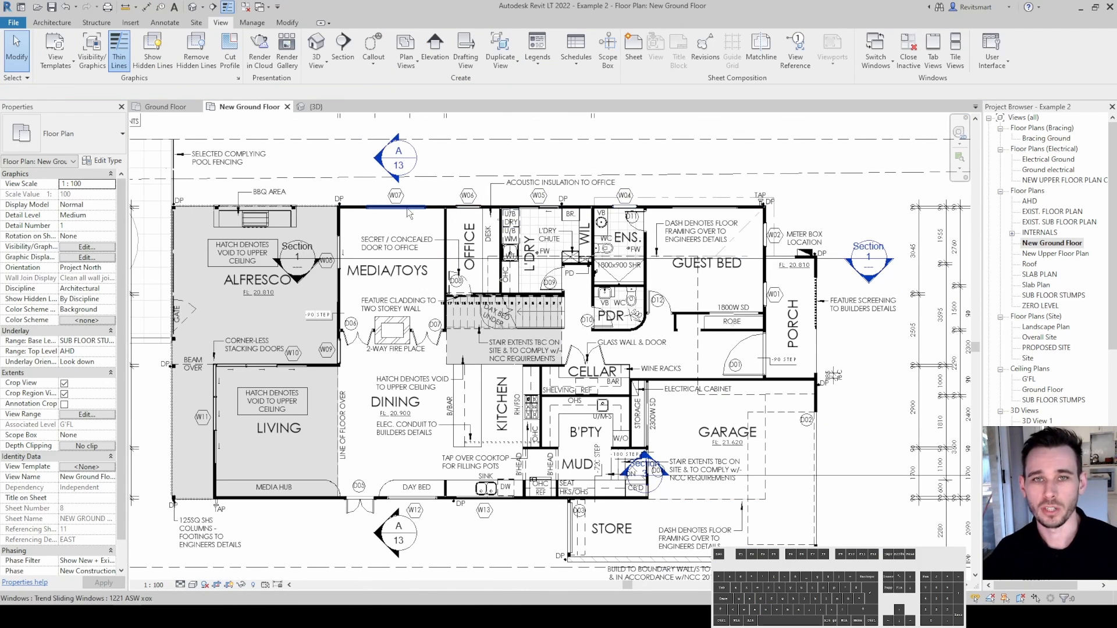
{"action": "mouse_move", "coordinate": [712, 207]}
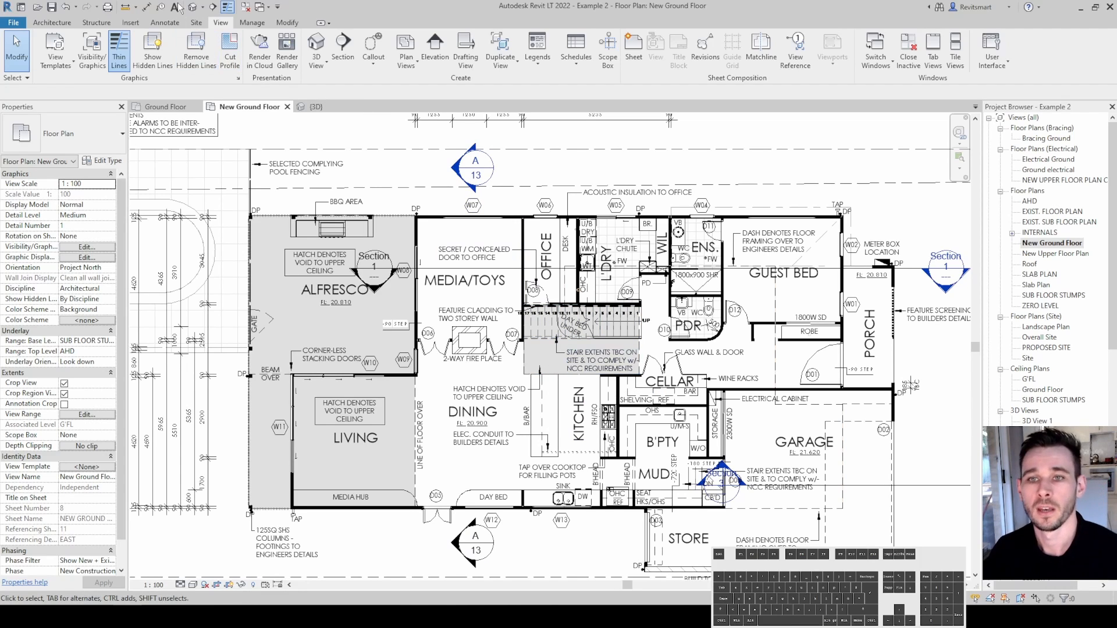
Step: Switch to the {3D} view and orbit around the isolated upper-floor walls before resetting the hide/isolate
{"action": "left_click", "coordinate": [313, 106]}
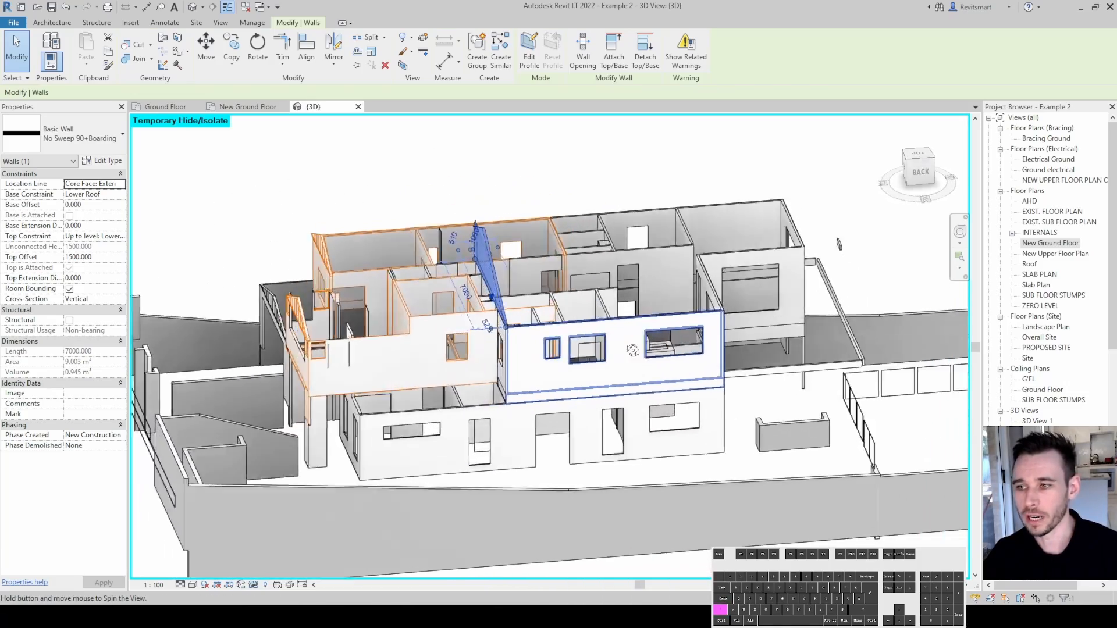
{"action": "left_click_drag", "start_coordinate": [634, 349], "coordinate": [741, 370]}
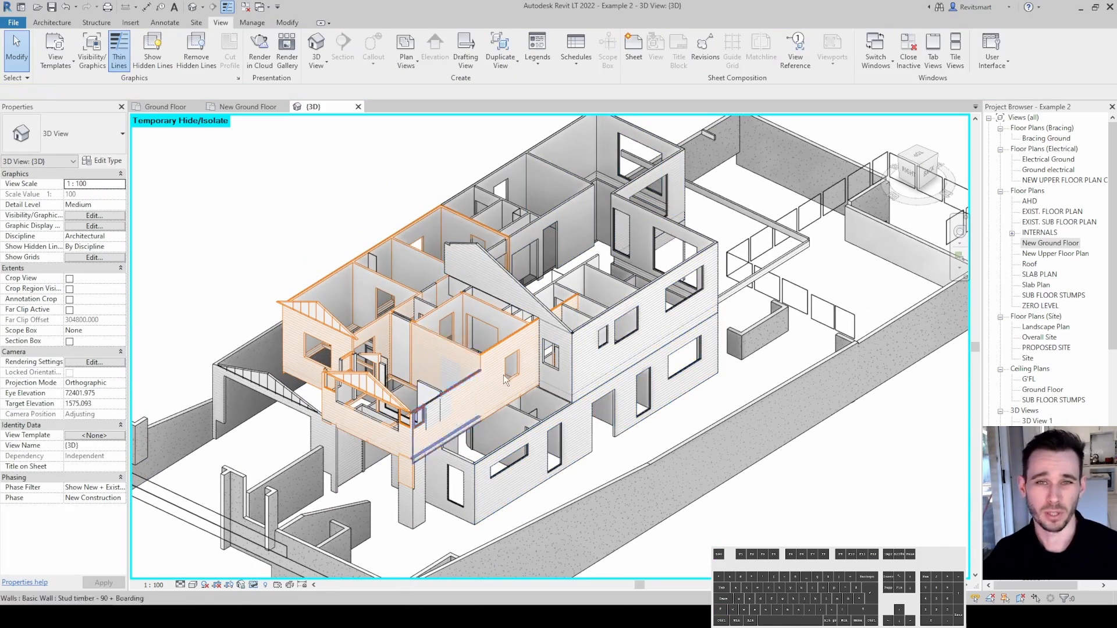
{"action": "mouse_move", "coordinate": [567, 324]}
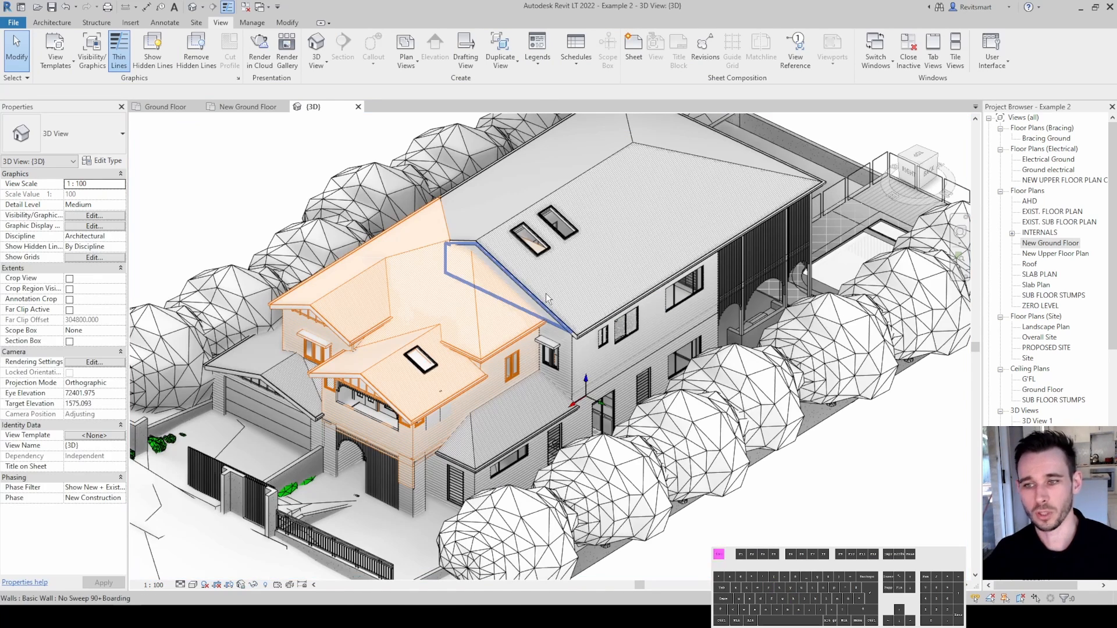
{"action": "mouse_move", "coordinate": [602, 259]}
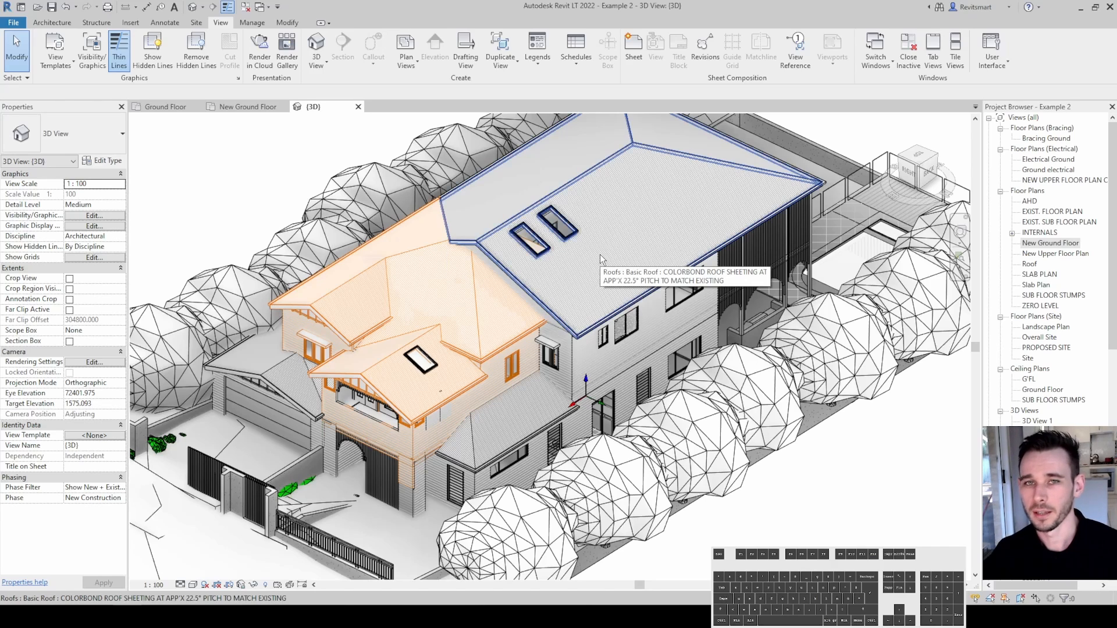
{"action": "mouse_move", "coordinate": [592, 282]}
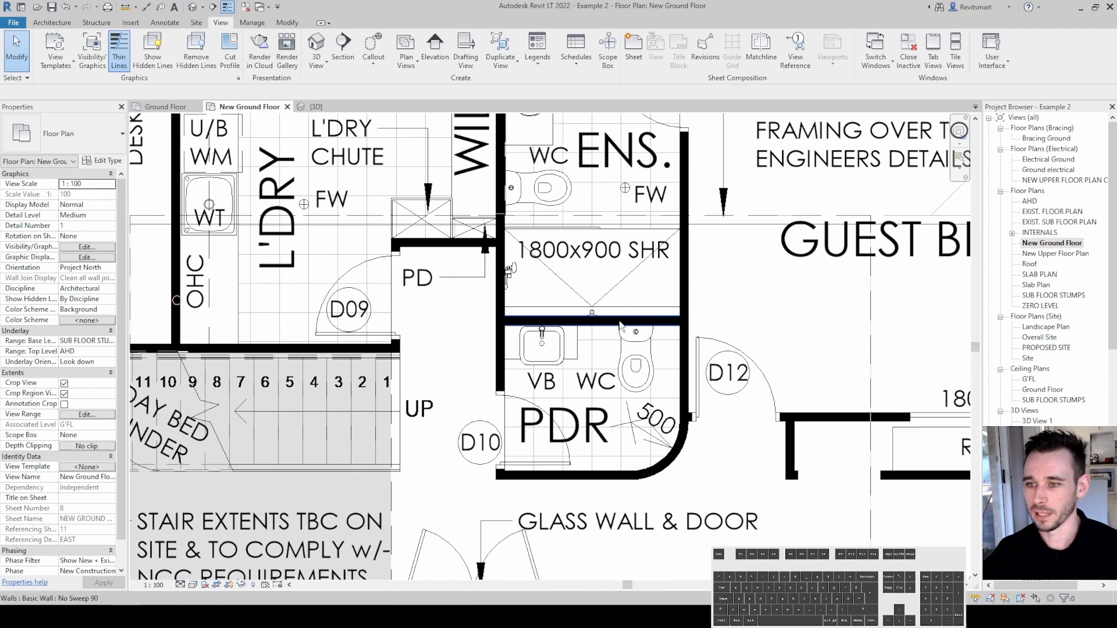
Step: Put a section box around the whole site in 3D, orbit to an angled view, and return to the ground floor plan
{"action": "left_click", "coordinate": [592, 321]}
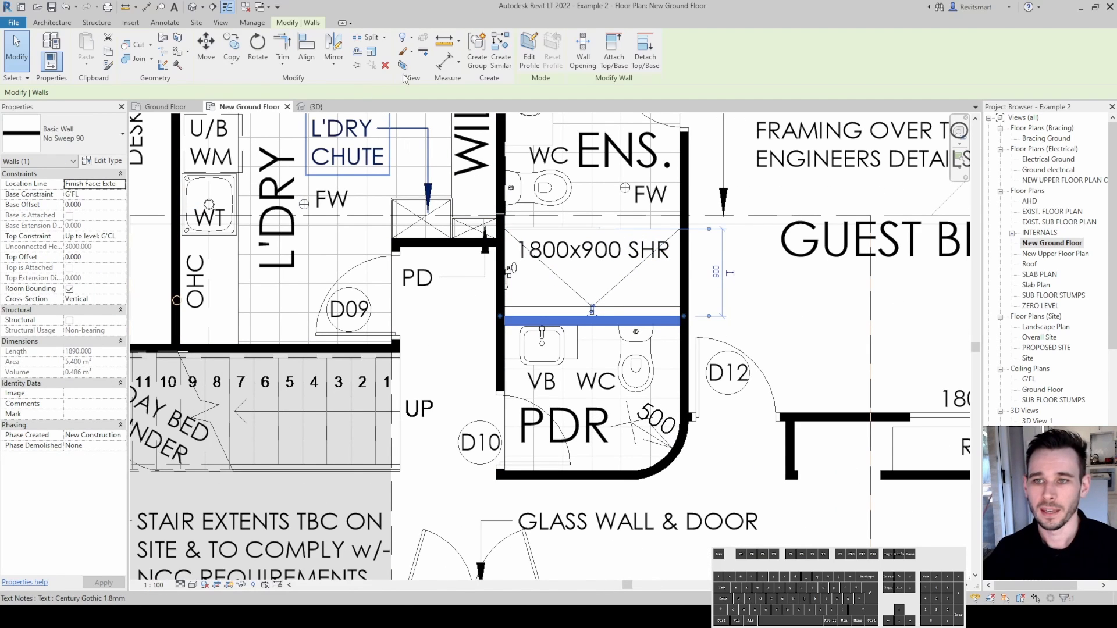
{"action": "mouse_move", "coordinate": [402, 67]}
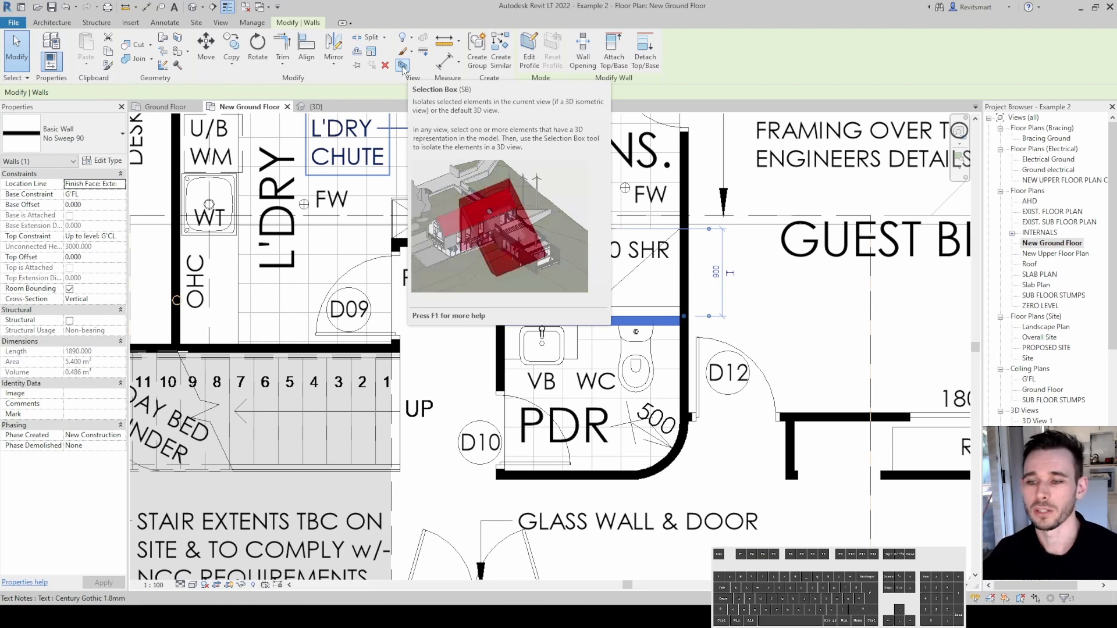
{"action": "left_click", "coordinate": [220, 22]}
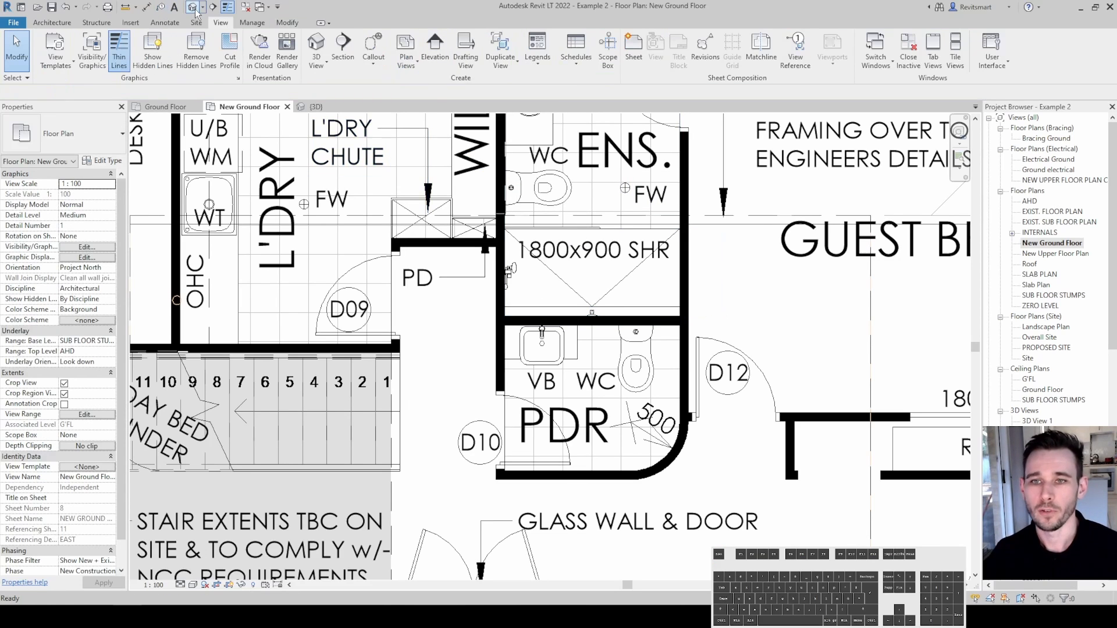
{"action": "left_click", "coordinate": [311, 106]}
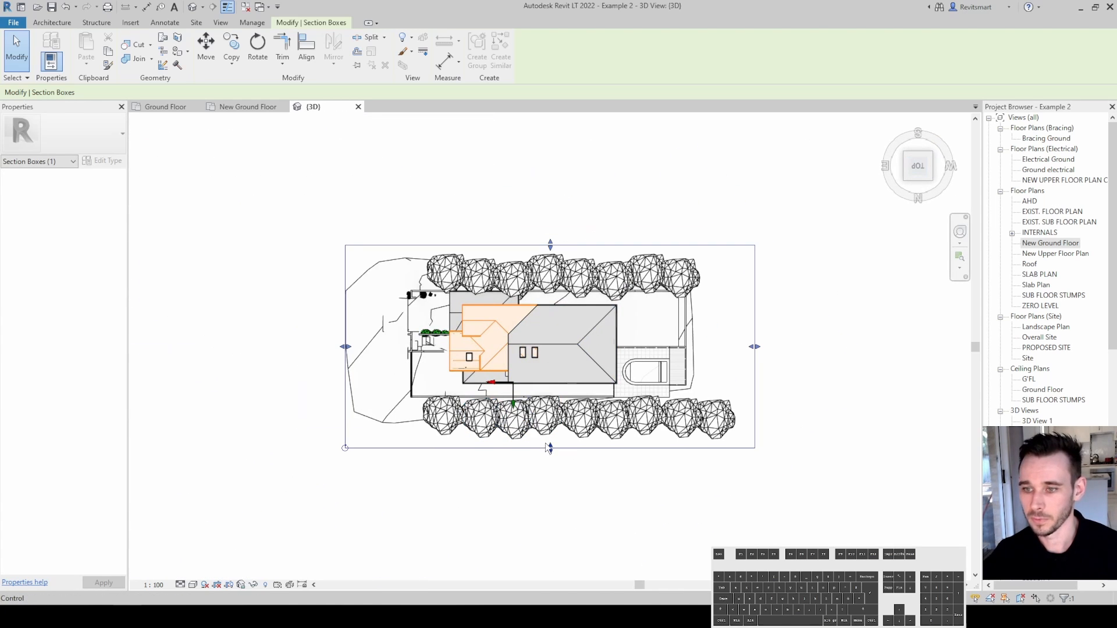
{"action": "left_click_drag", "start_coordinate": [548, 447], "coordinate": [548, 346]}
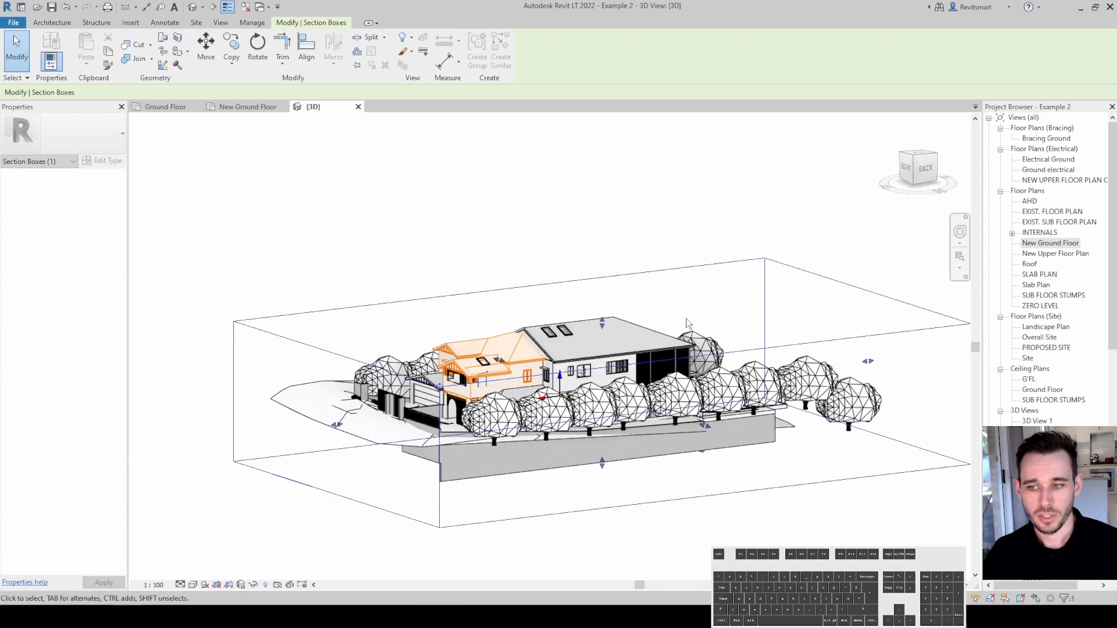
{"action": "left_click", "coordinate": [220, 22]}
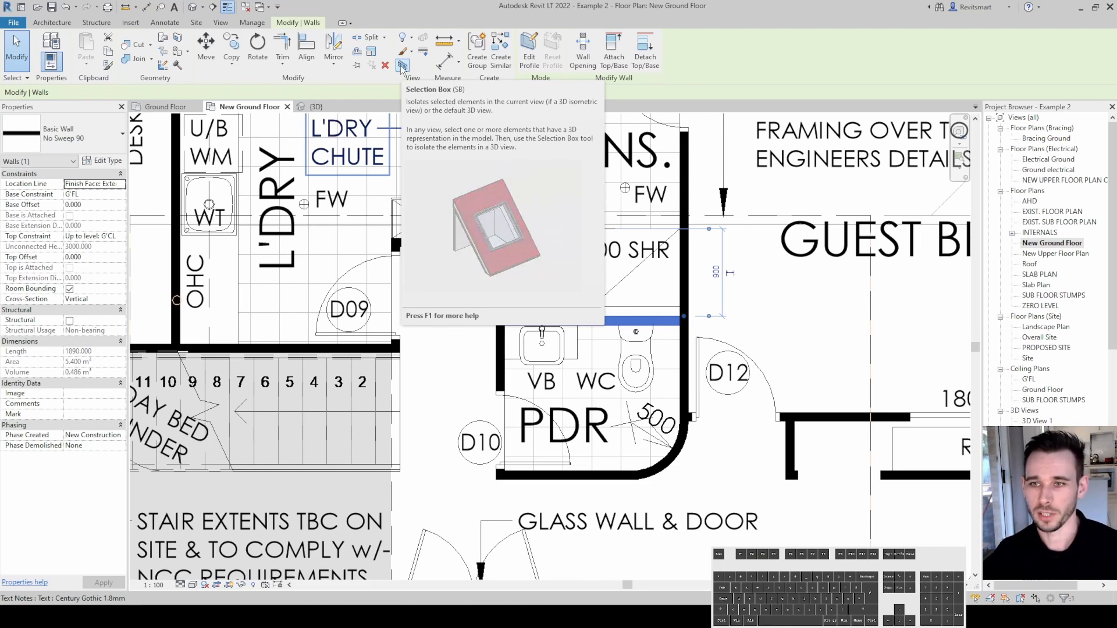
Step: Crop the 3D view to the selected shower wall with Selection Box (BX), then return to the plan near door D08
{"action": "left_click", "coordinate": [403, 50]}
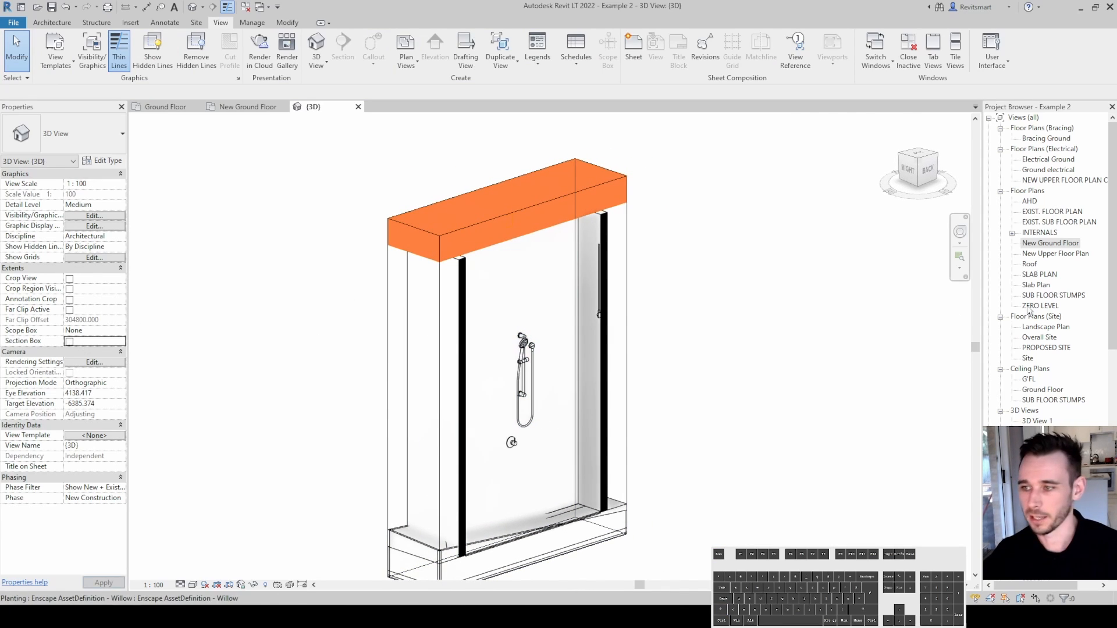
{"action": "left_click", "coordinate": [248, 106]}
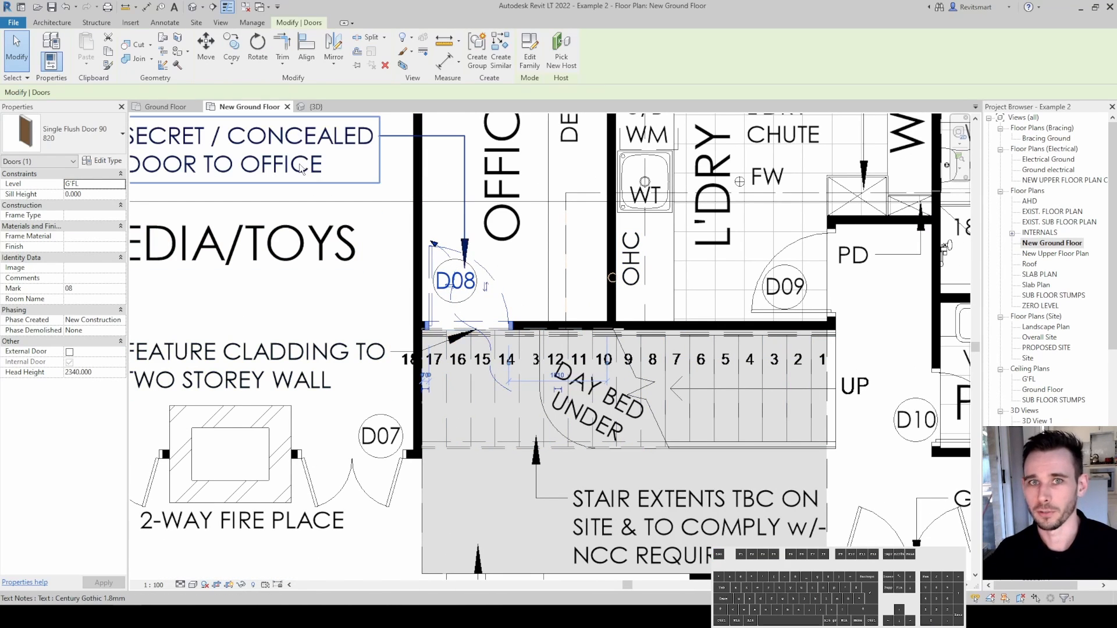
Step: Show the whole house again in 3D without the section box, orbit it, and reopen New Ground Floor from the Project Browser
{"action": "left_click", "coordinate": [312, 106]}
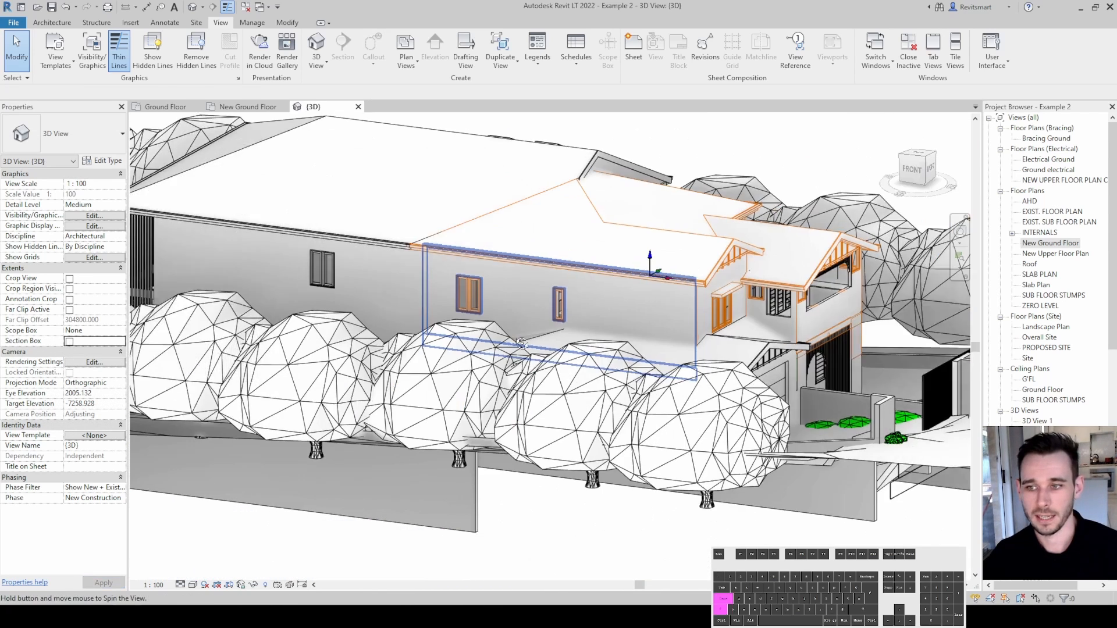
{"action": "left_click_drag", "start_coordinate": [520, 342], "coordinate": [677, 164]}
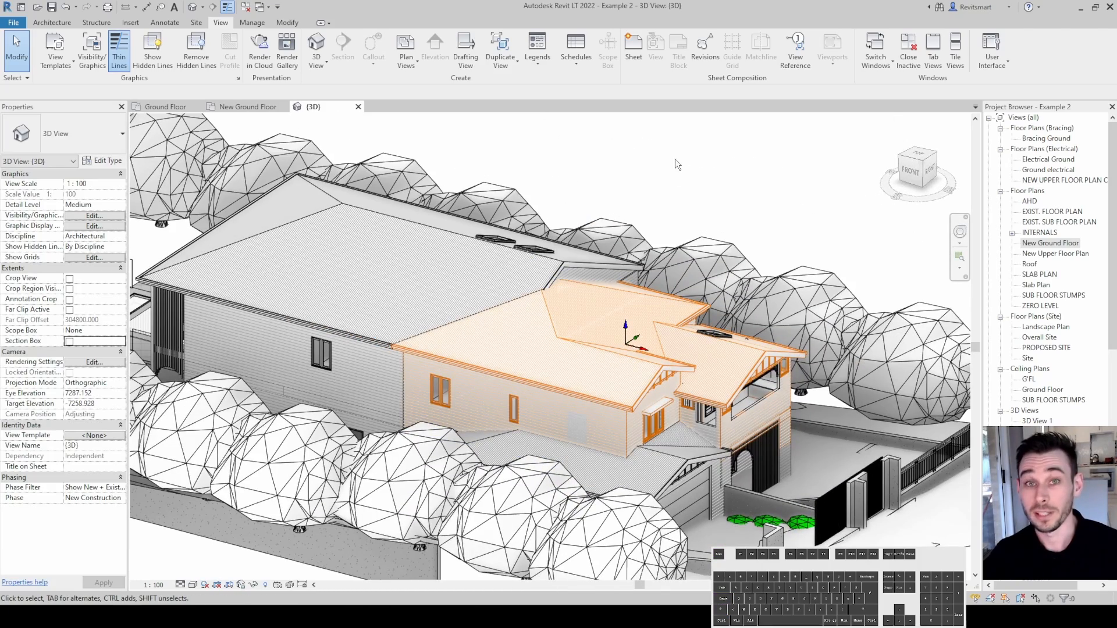
{"action": "double_click", "coordinate": [1049, 244]}
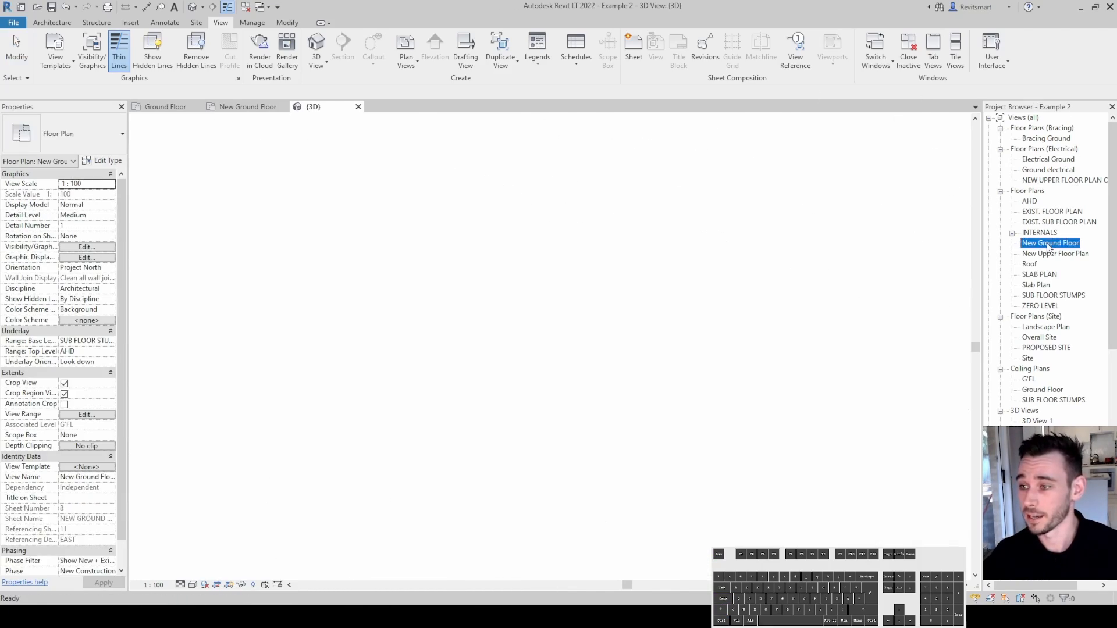
Step: Open the New Ground Floor plan and bring up the Keyboard Shortcuts dialog (KS)
{"action": "double_click", "coordinate": [1050, 243]}
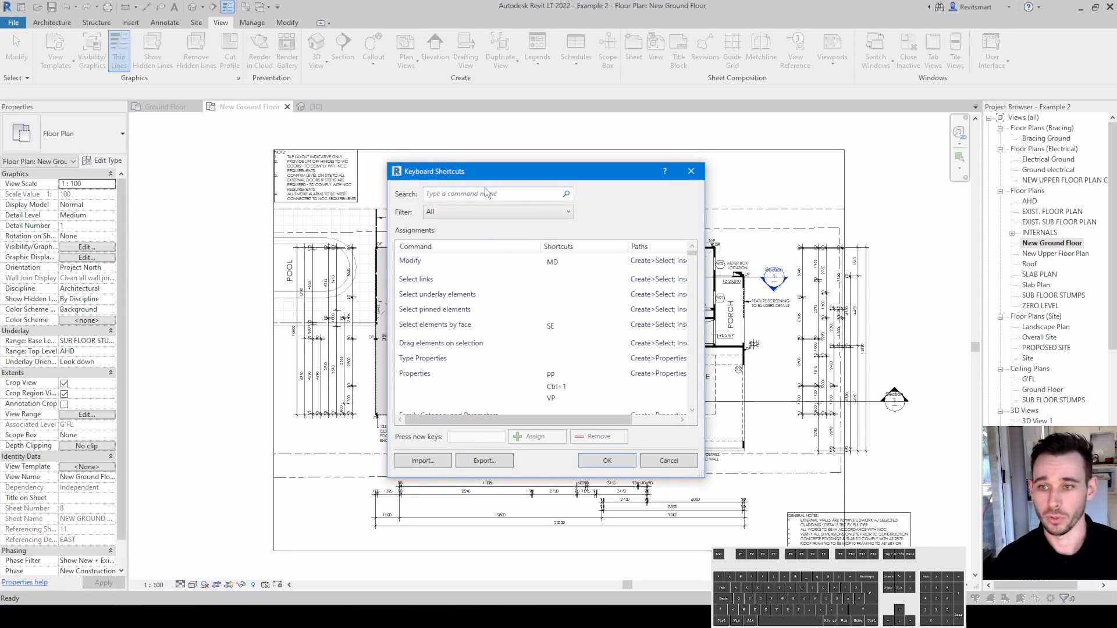
Step: Filter the shortcut list by 'HIDE' and select Hide Element to review its HH and HC assignments
{"action": "type", "text": "HIDE"}
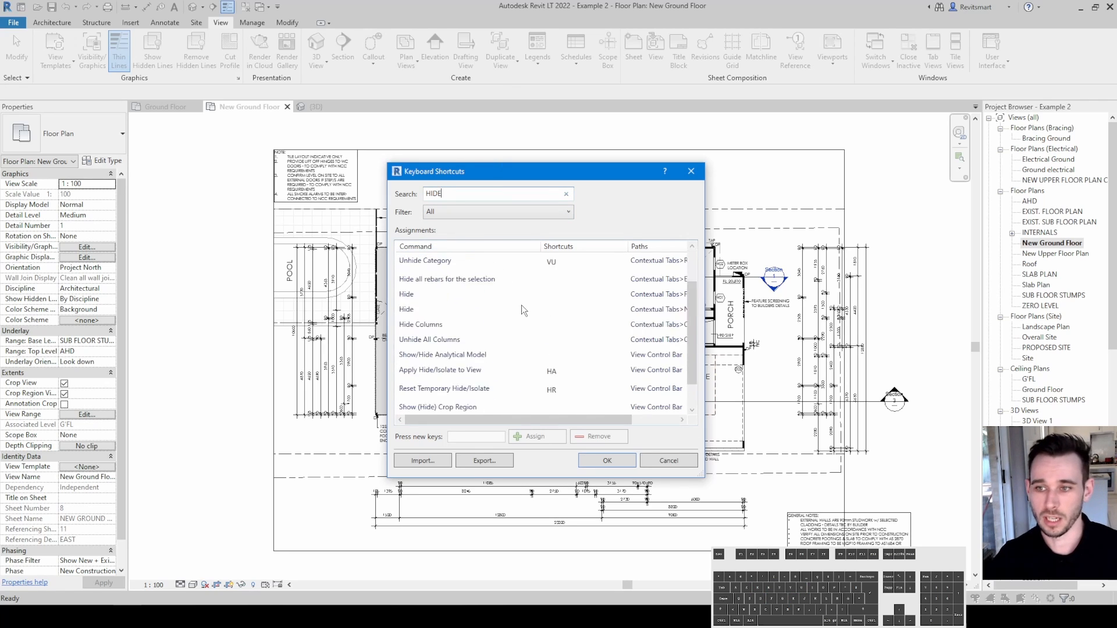
{"action": "scroll", "scroll_direction": "down", "scroll_amount": 3}
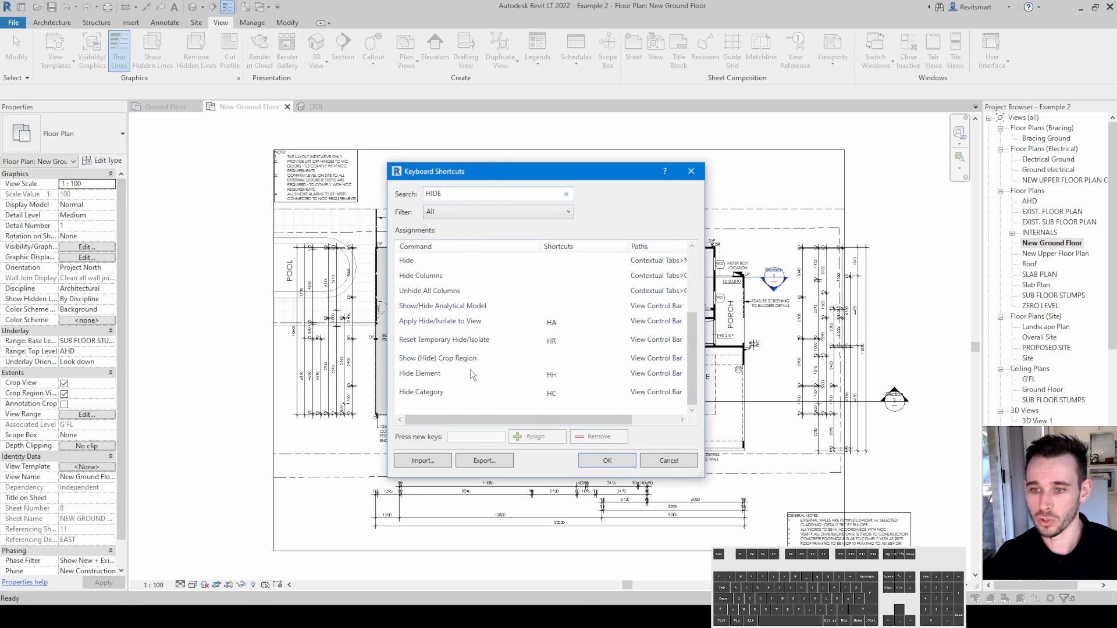
{"action": "left_click", "coordinate": [419, 374]}
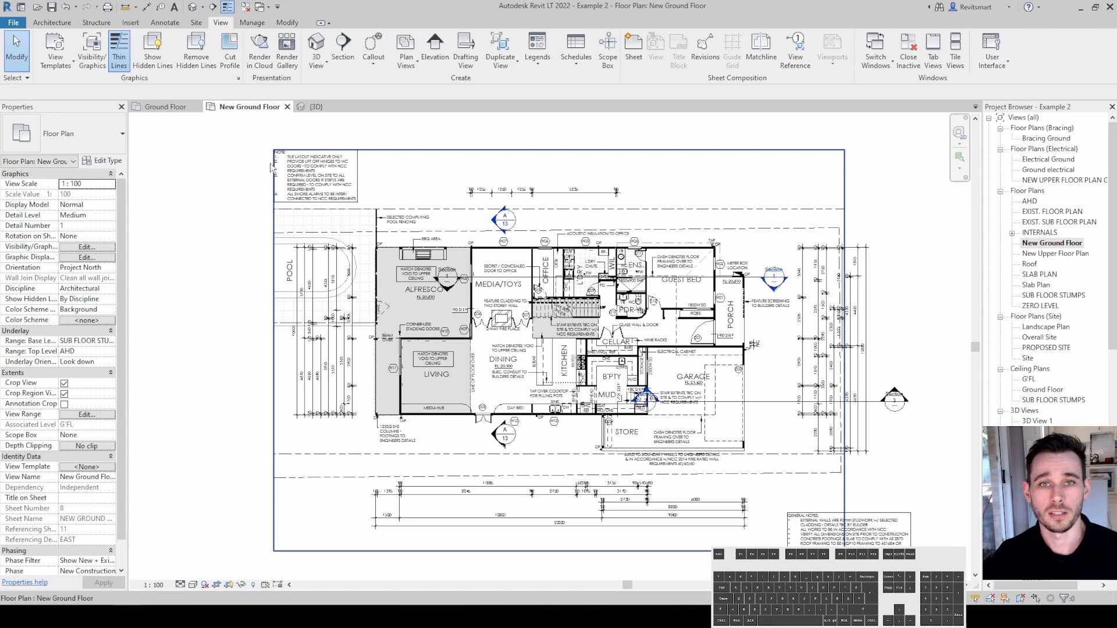
{"action": "mouse_move", "coordinate": [269, 169]}
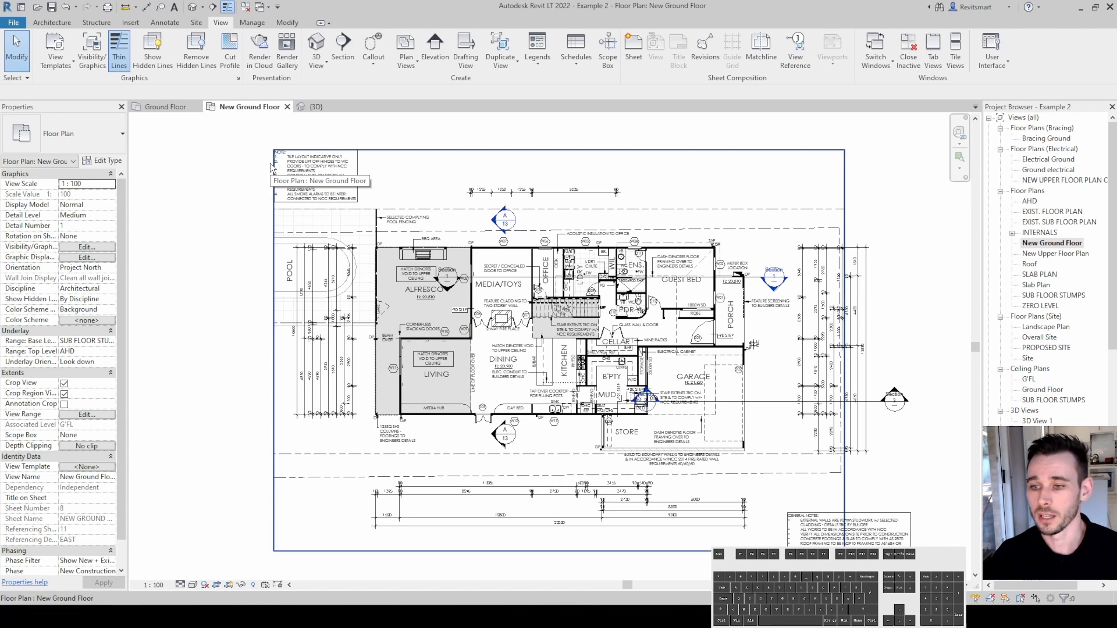